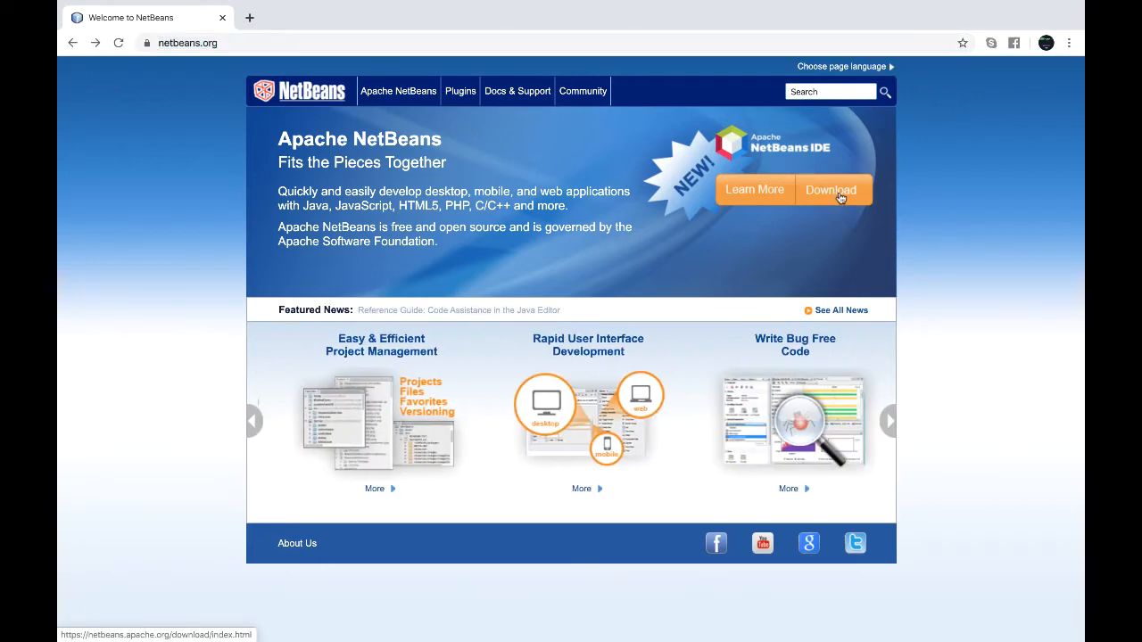
Go to the Apache NetBeans Releases page from netbeans.org and scroll through the 11.3 and 11.0 LTS listings
click(832, 189)
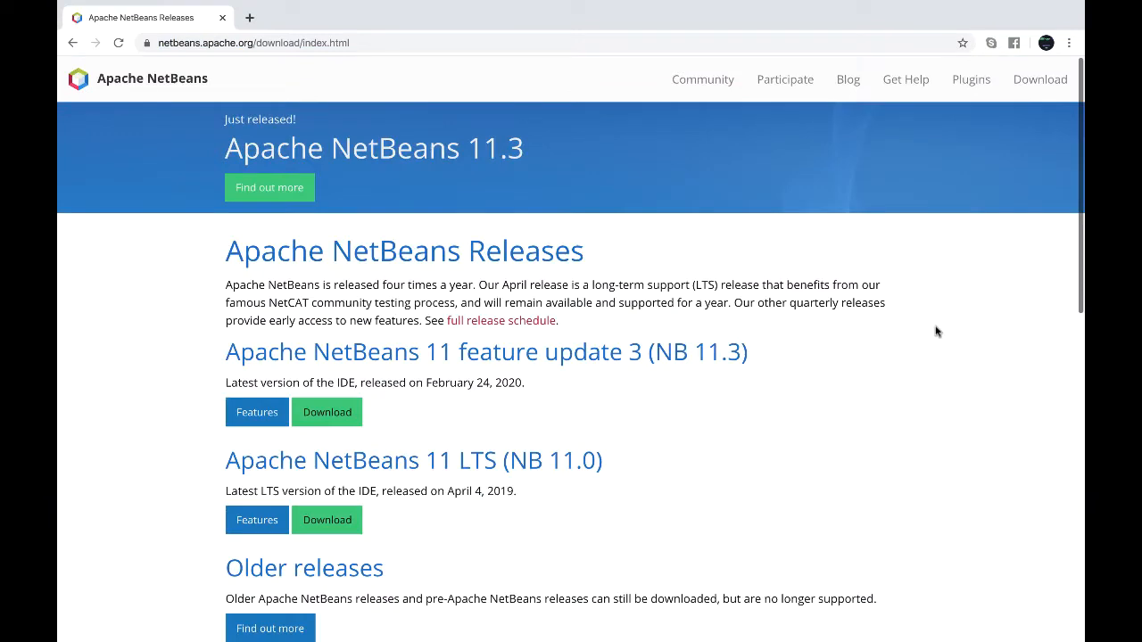
scroll(down, 3)
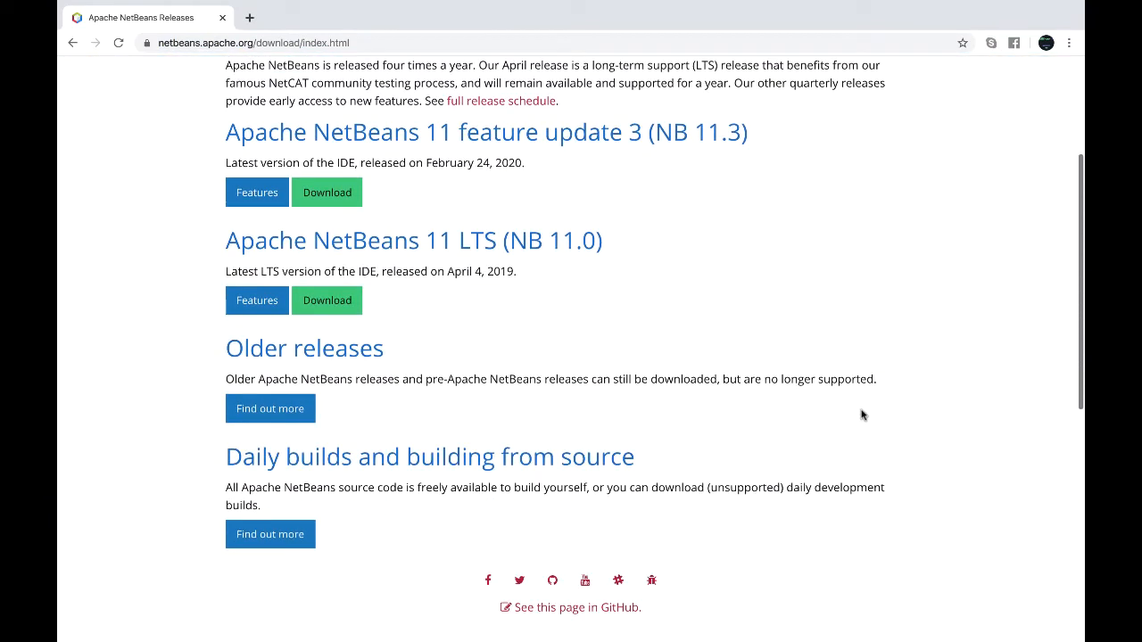
scroll(up, 3)
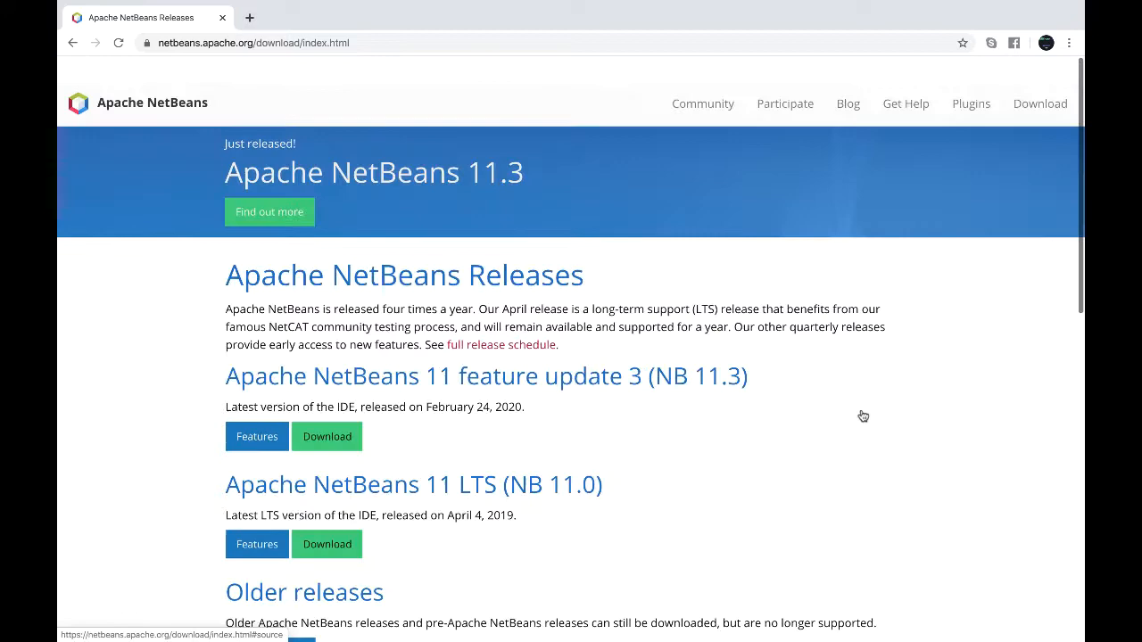
scroll(down, 3)
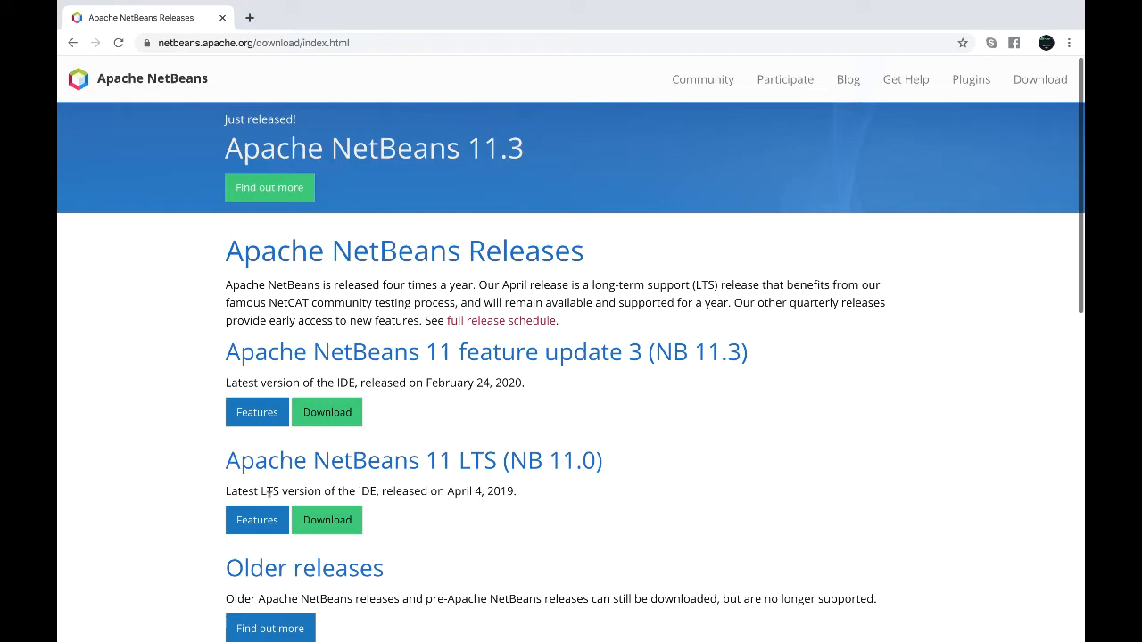
mouse_move(450, 512)
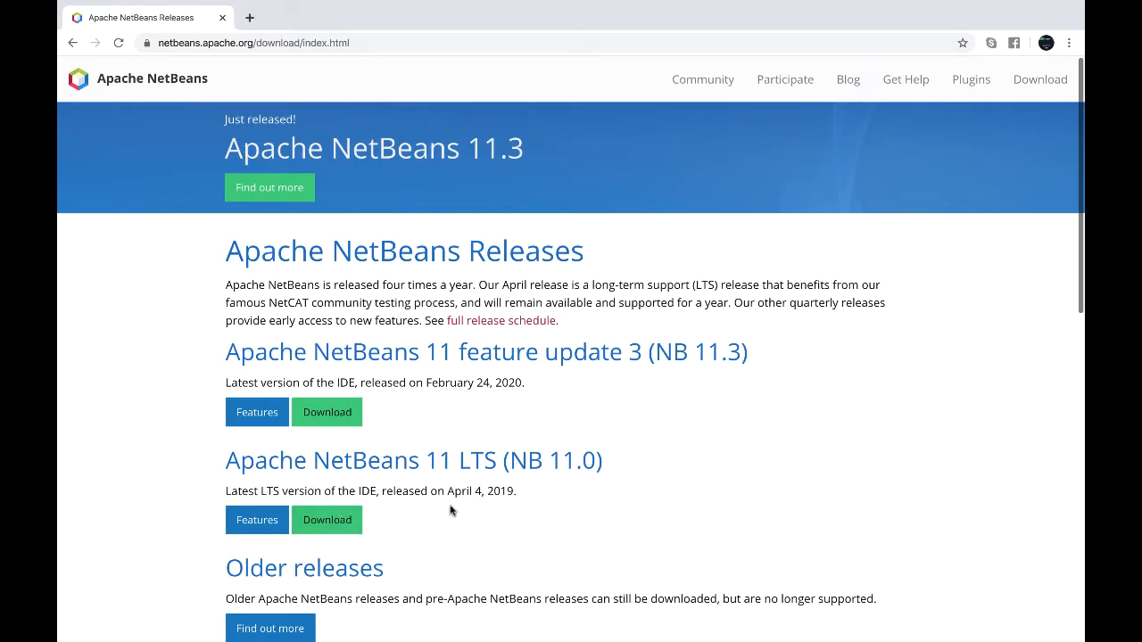
scroll(down, 3)
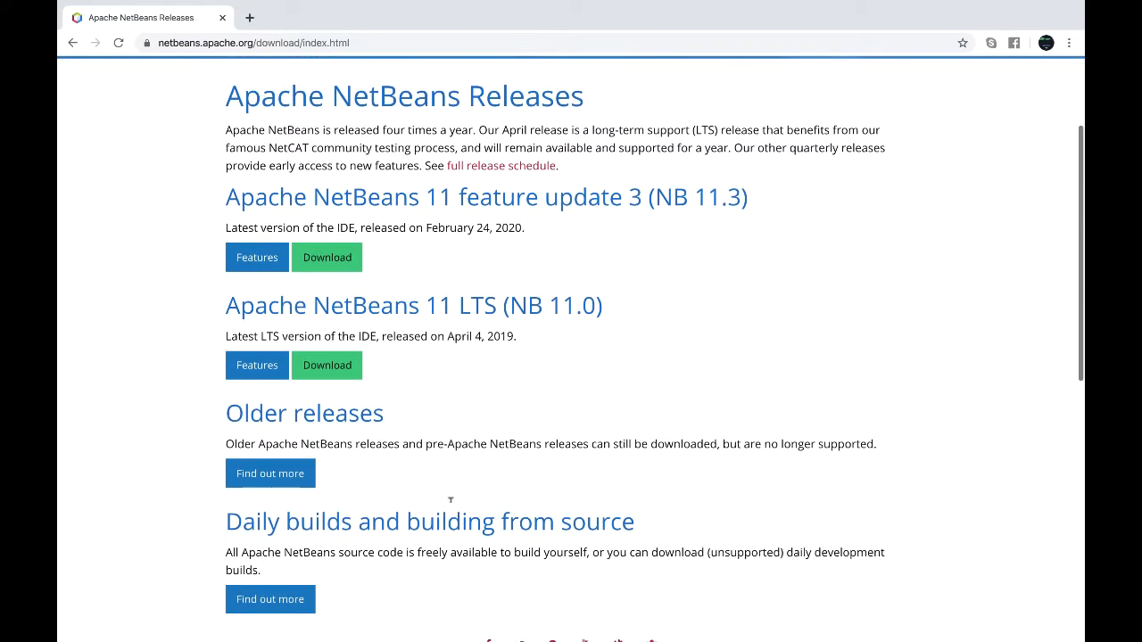
mouse_move(446, 430)
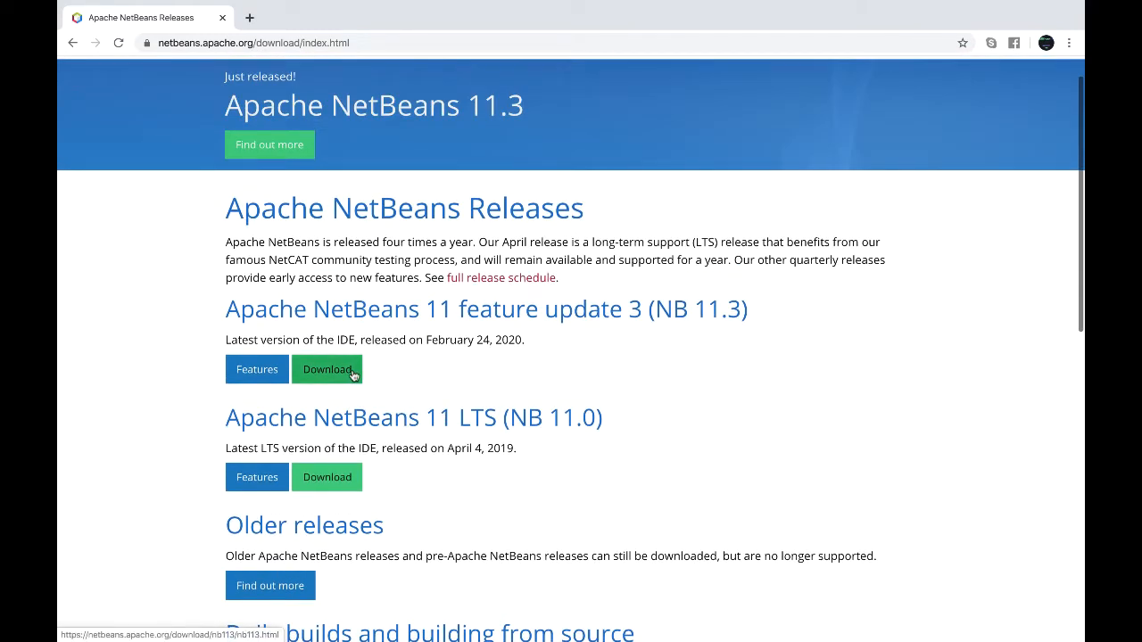
mouse_move(335, 375)
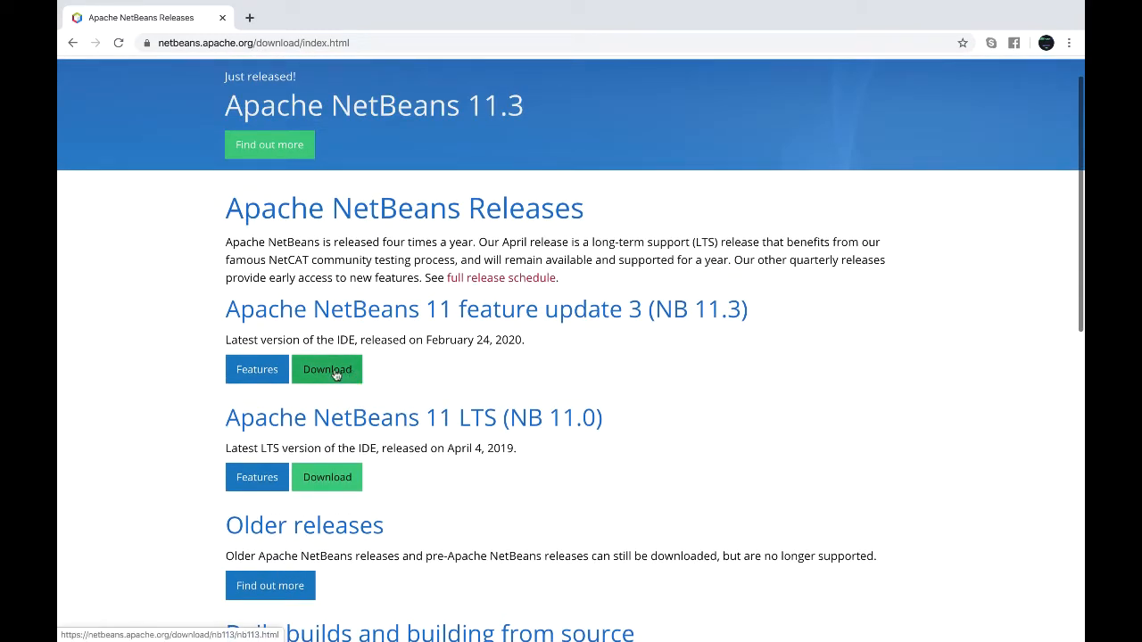
Reach the Downloading Apache NetBeans 11.3 page and review its binaries, source and installer links
click(328, 370)
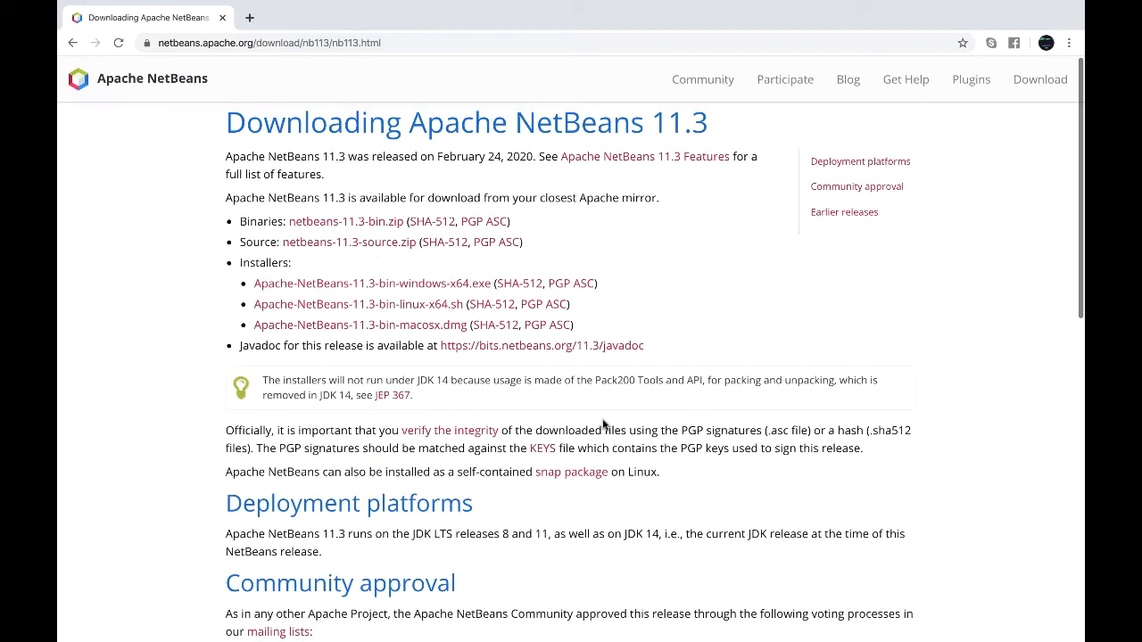
mouse_move(739, 460)
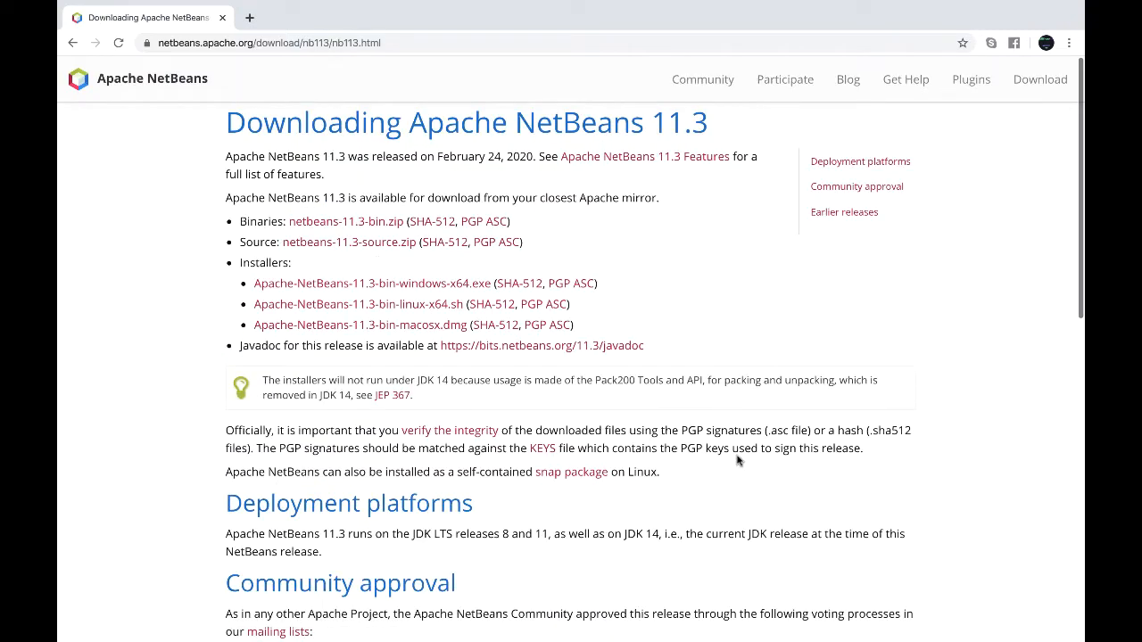
scroll(down, 3)
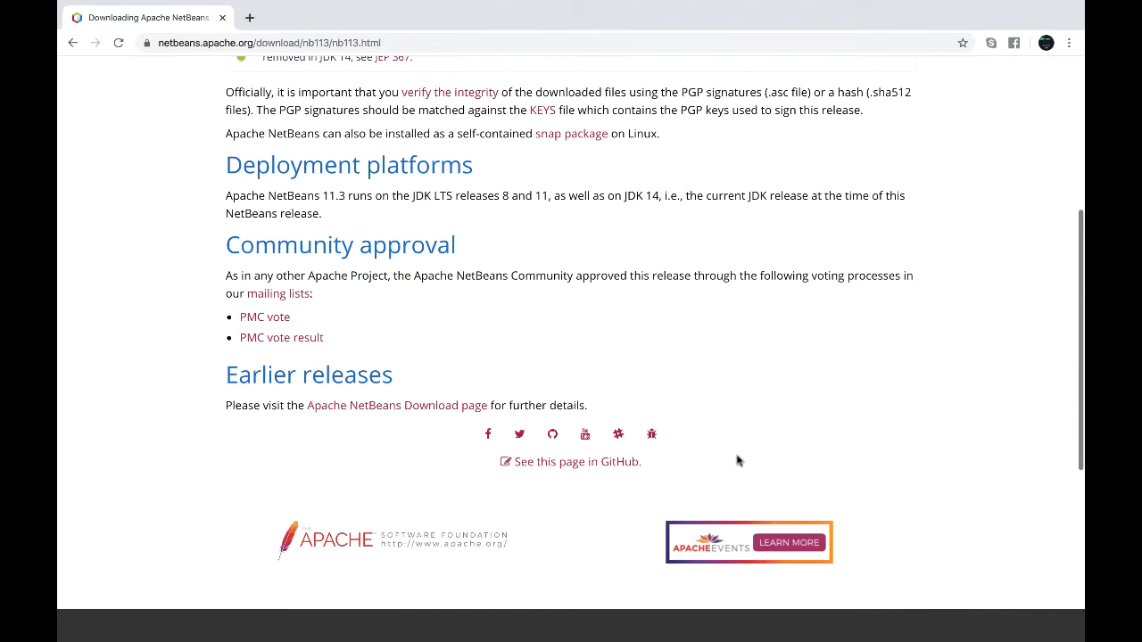
scroll(up, 3)
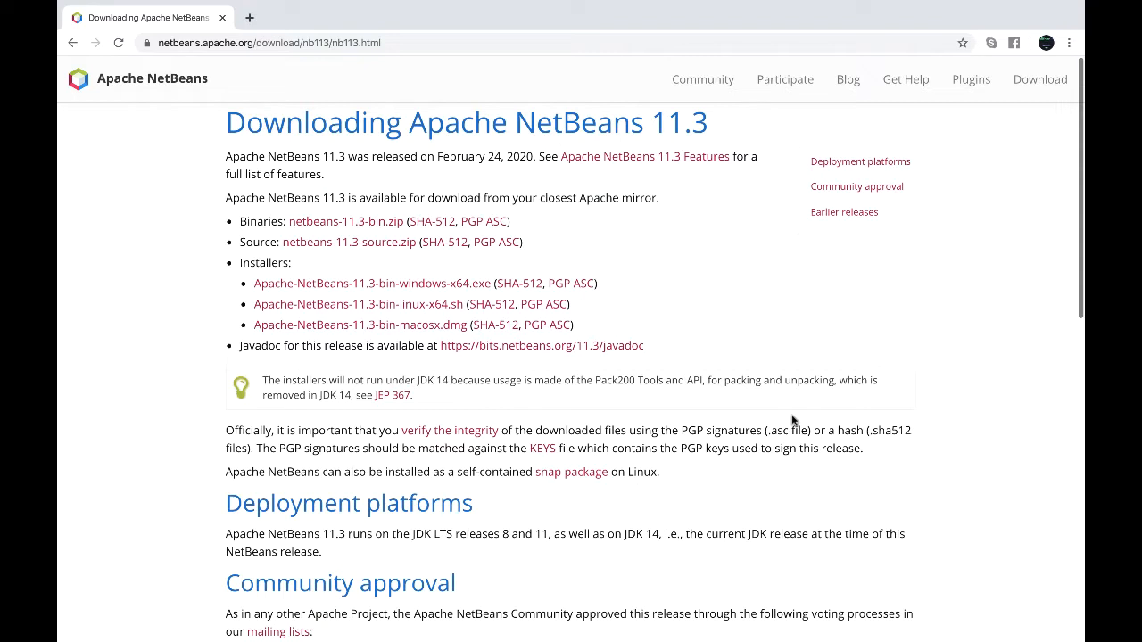
mouse_move(296, 307)
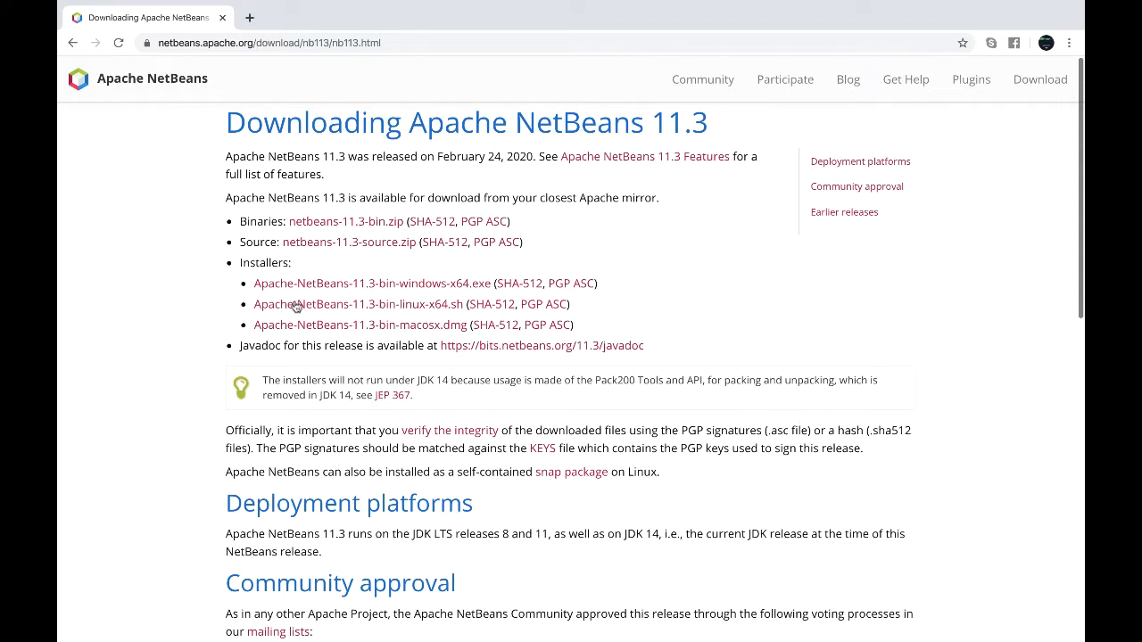
mouse_move(445, 293)
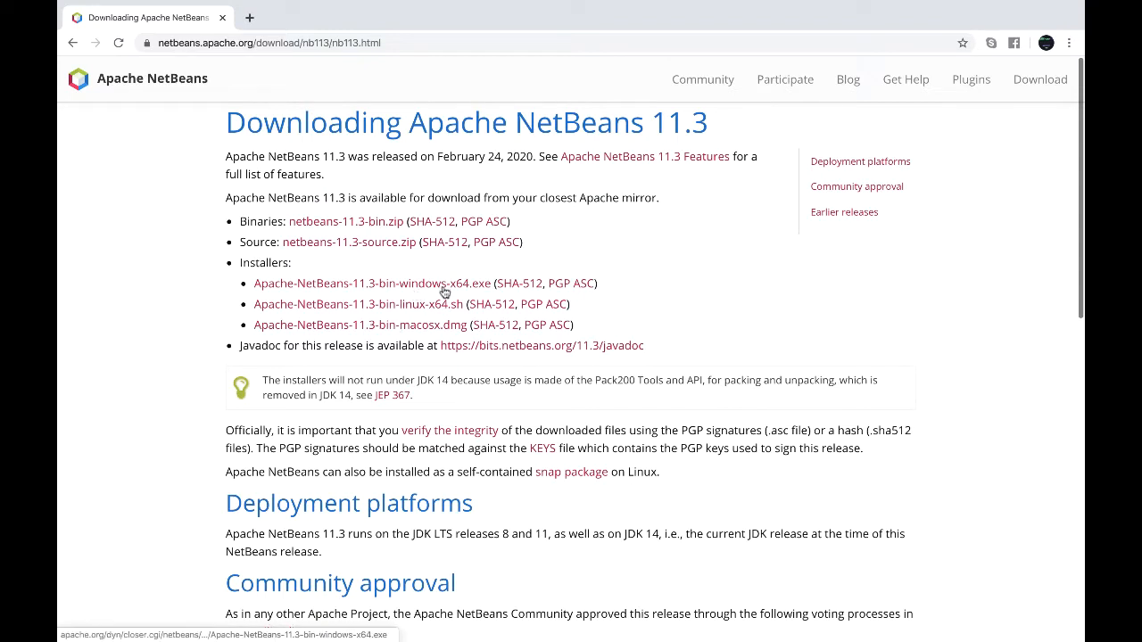
mouse_move(457, 303)
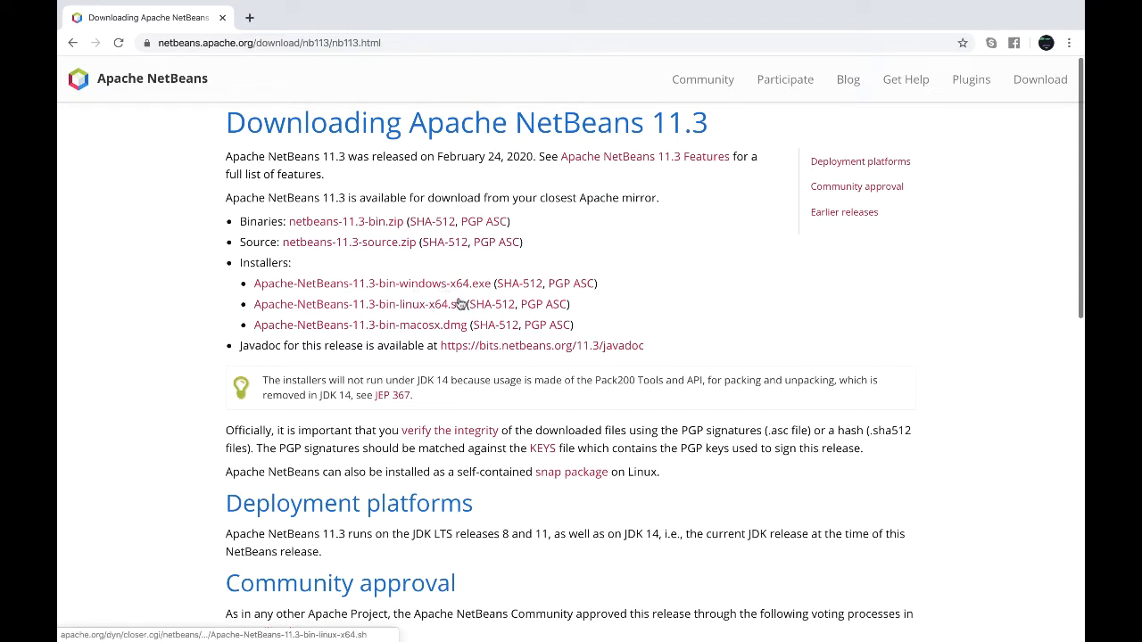
mouse_move(390, 332)
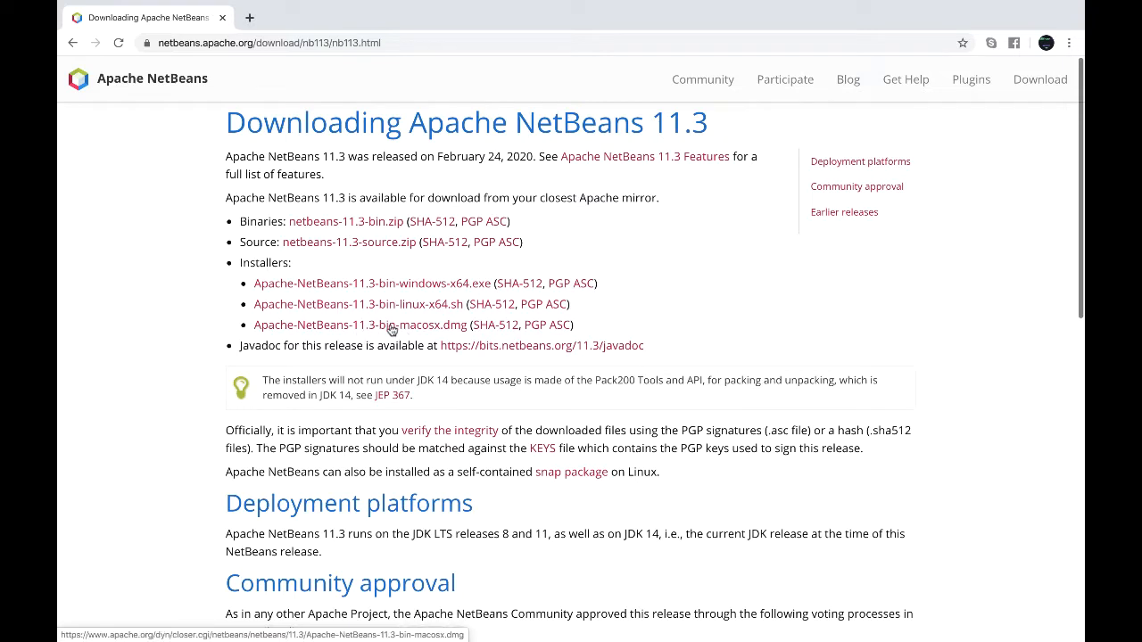
Follow the Apache-NetBeans-11.3-bin-macosx.dmg link to the Apache Download Mirrors page and scan its mirrors
click(387, 325)
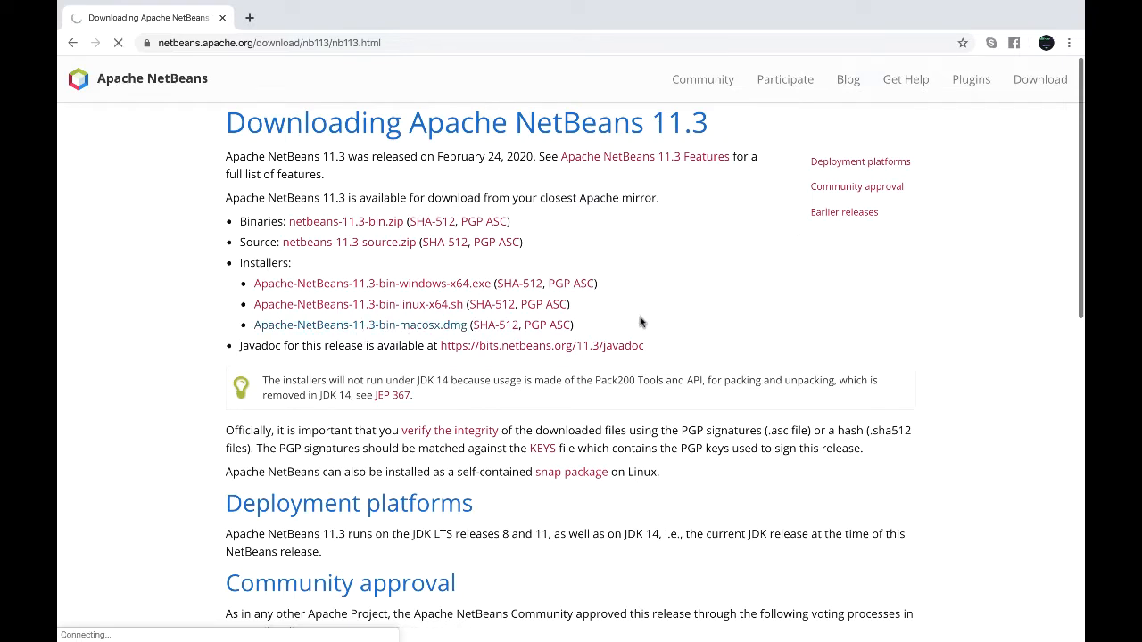
click(364, 325)
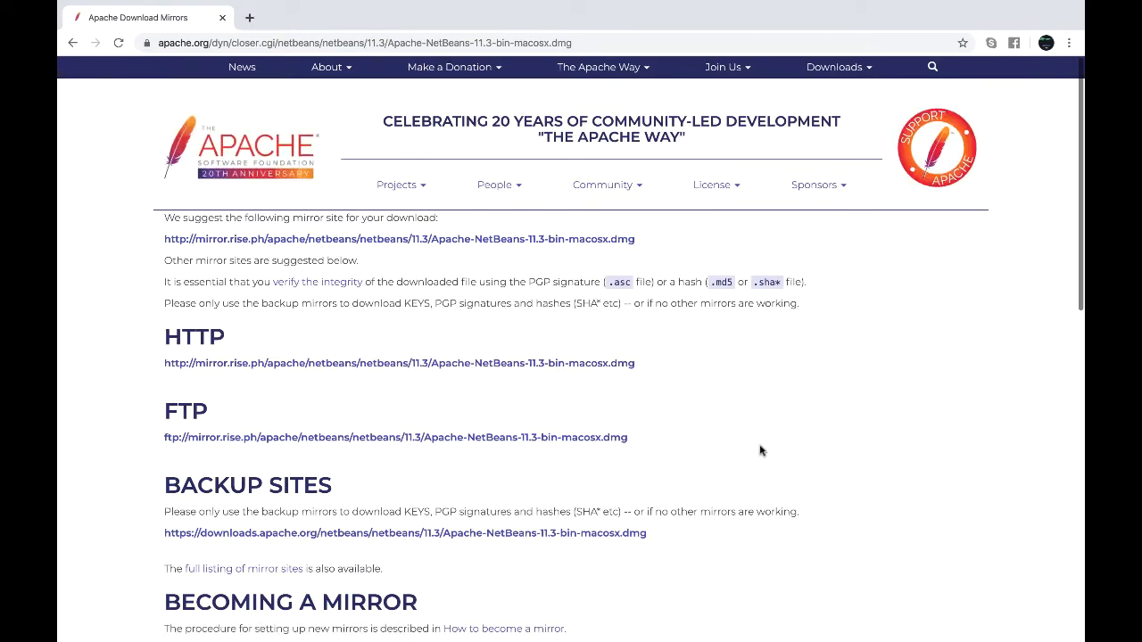
scroll(down, 3)
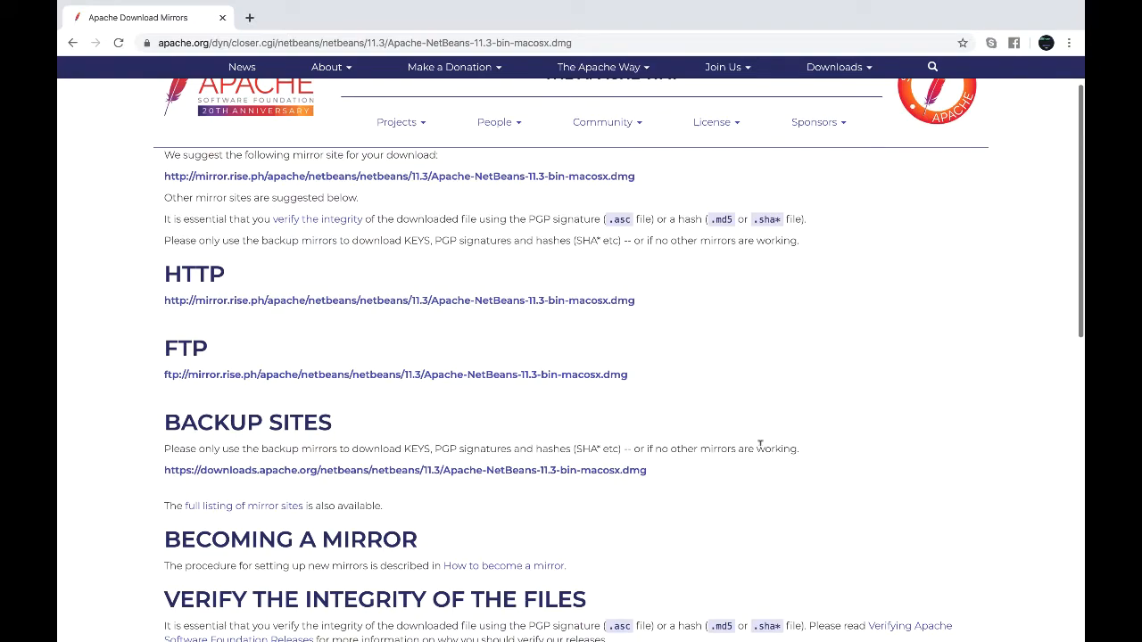
scroll(up, 3)
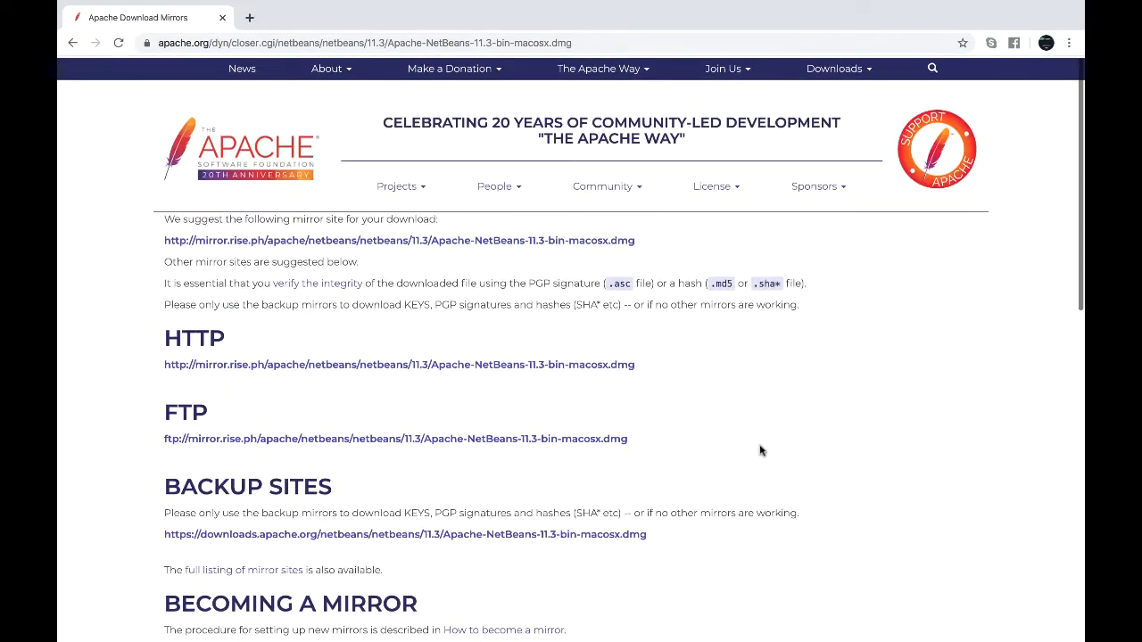
scroll(down, 3)
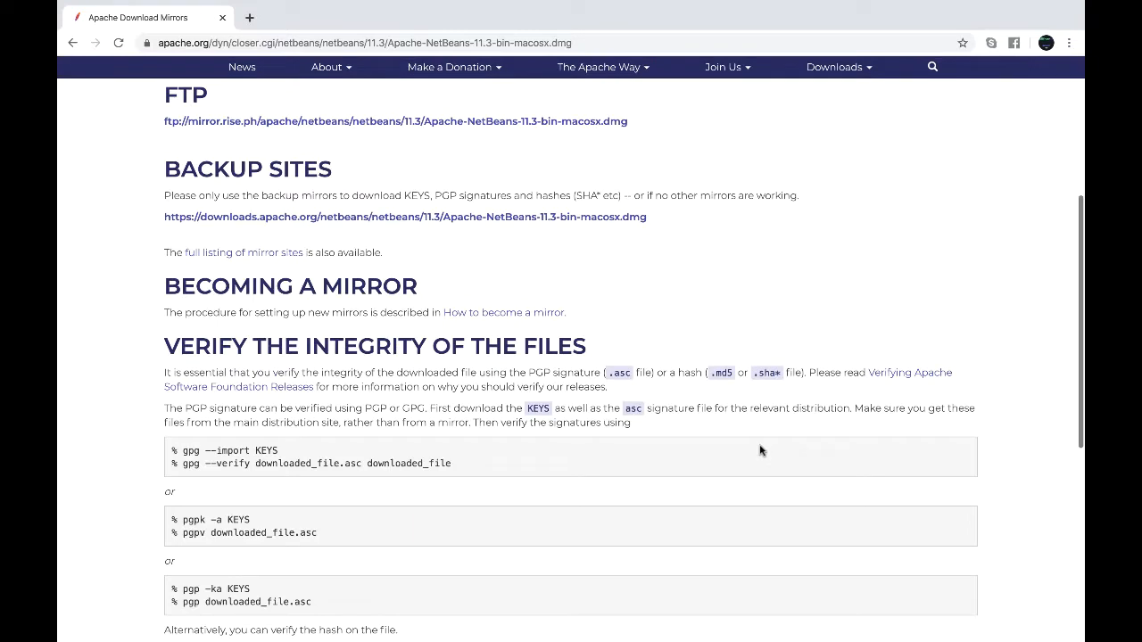
scroll(up, 3)
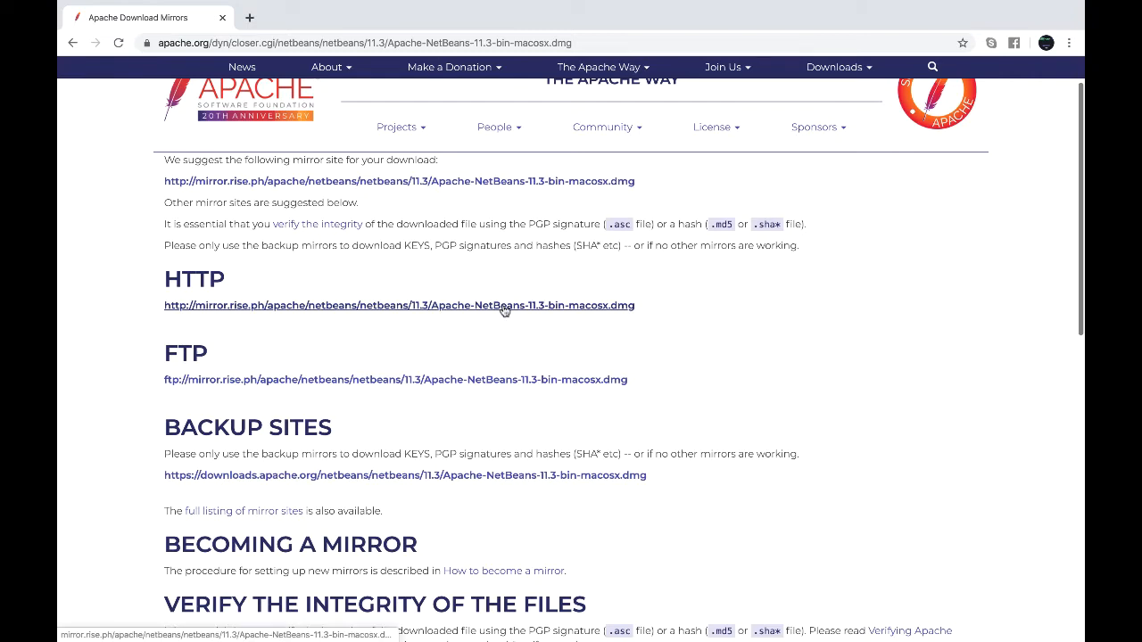
Download the macOS .dmg from the suggested HTTP mirror and save it to the Downloads folder
click(399, 305)
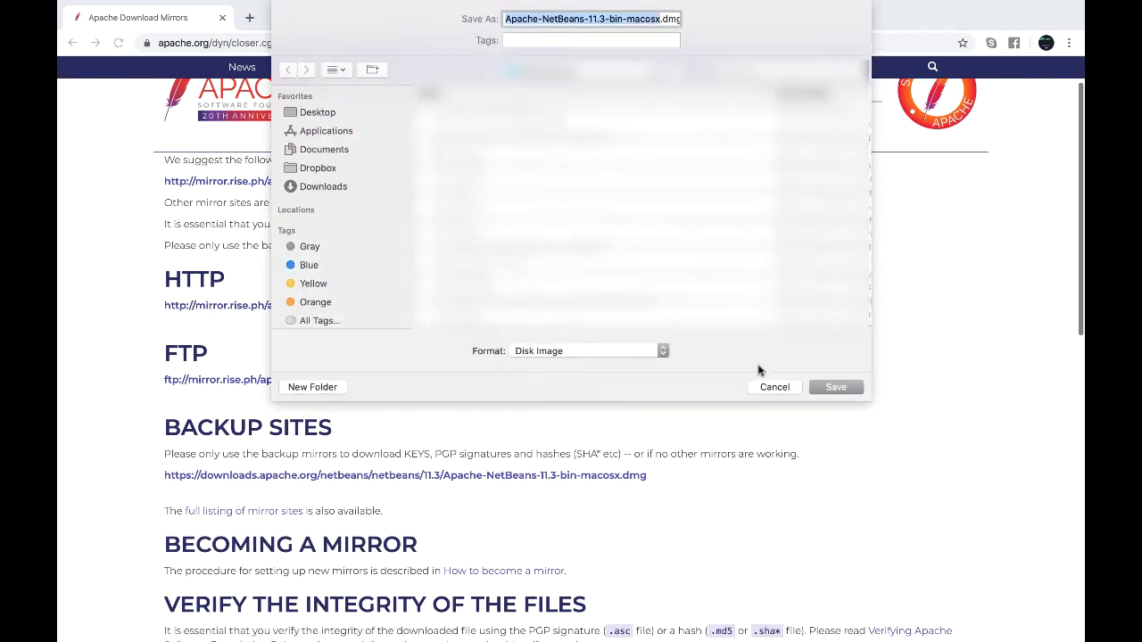
click(774, 385)
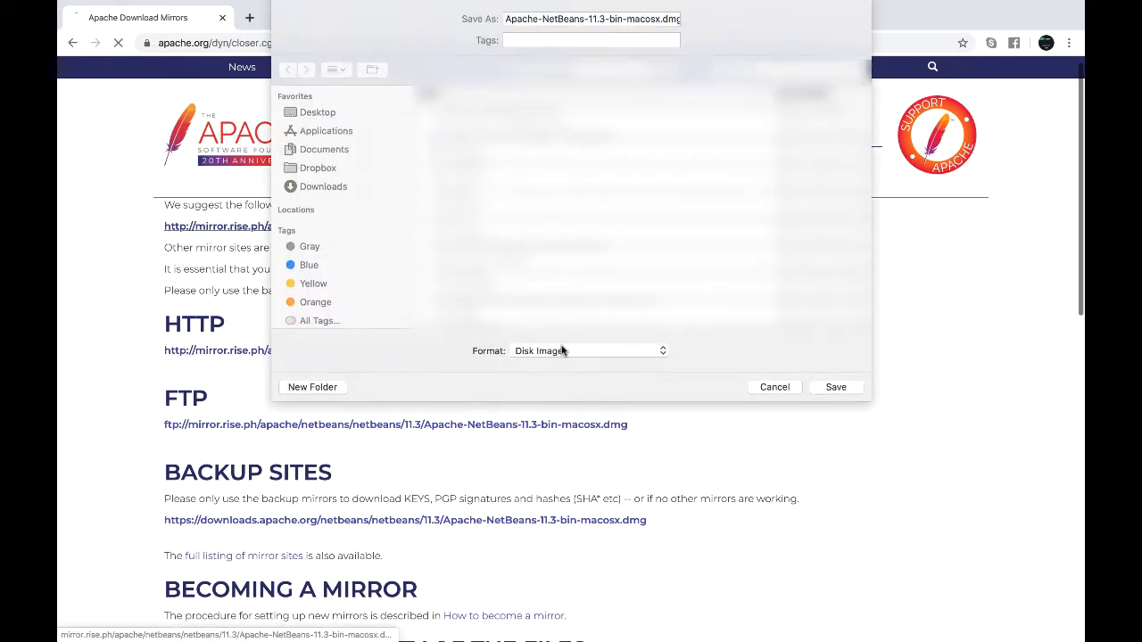
click(325, 187)
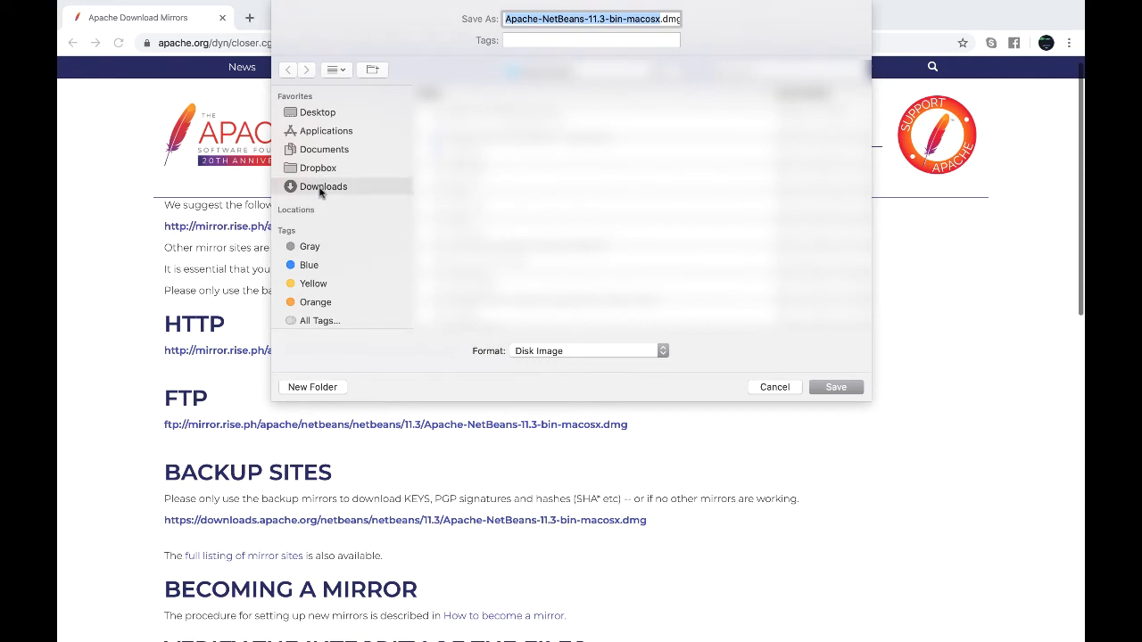
mouse_move(849, 407)
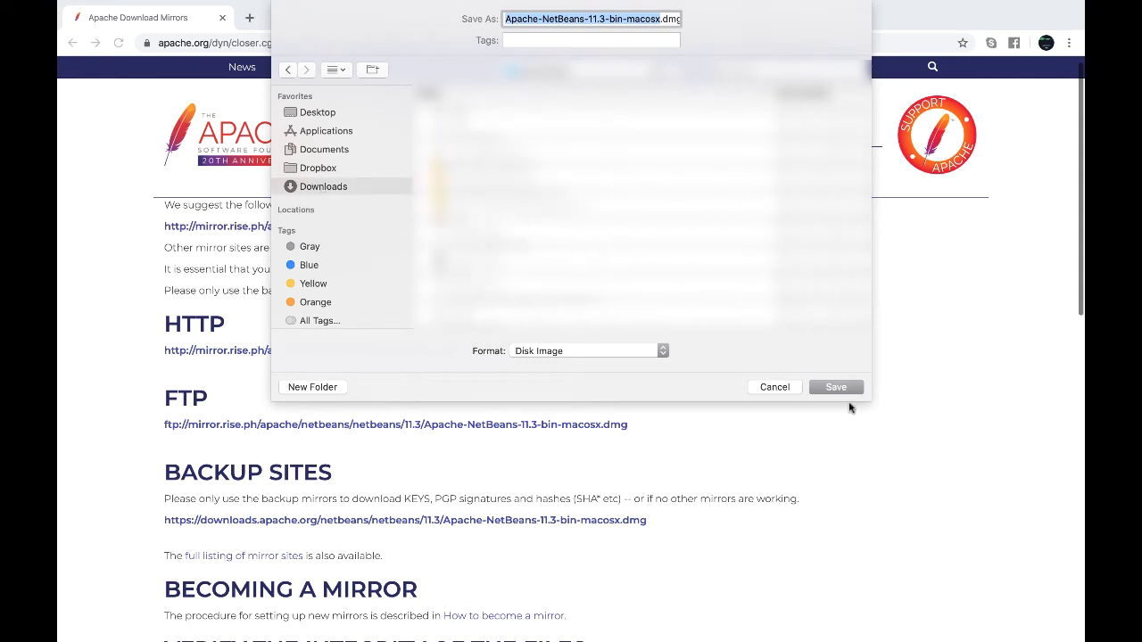
click(835, 387)
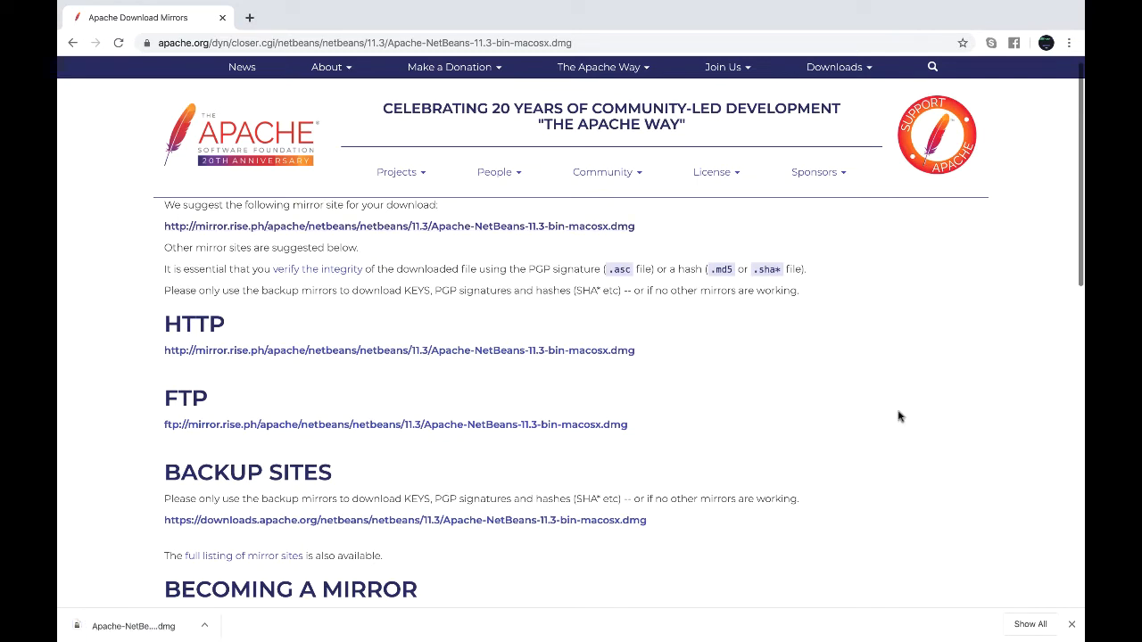
mouse_move(480, 542)
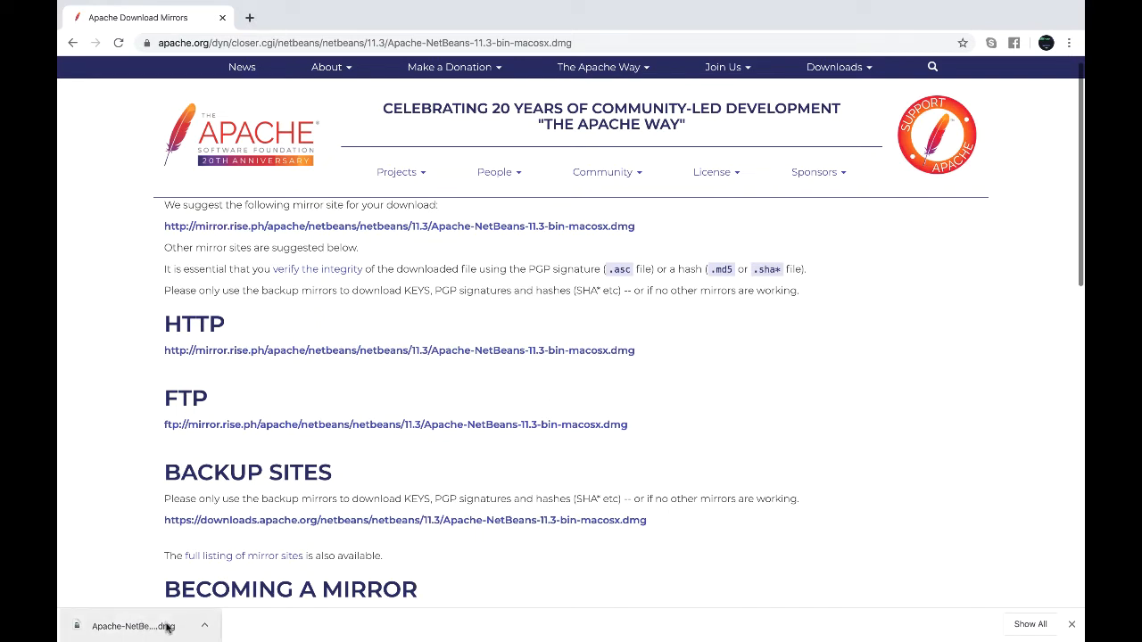
Mount the downloaded NetBeans disk image and close the old Rules of Survival installer, keeping its package
click(134, 627)
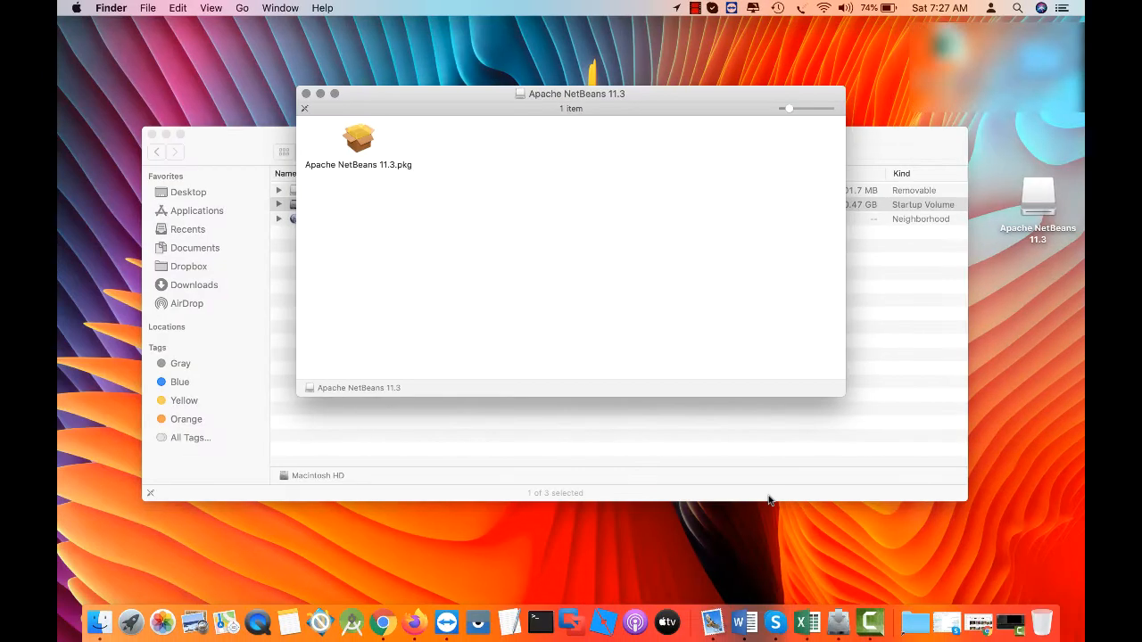
mouse_move(181, 134)
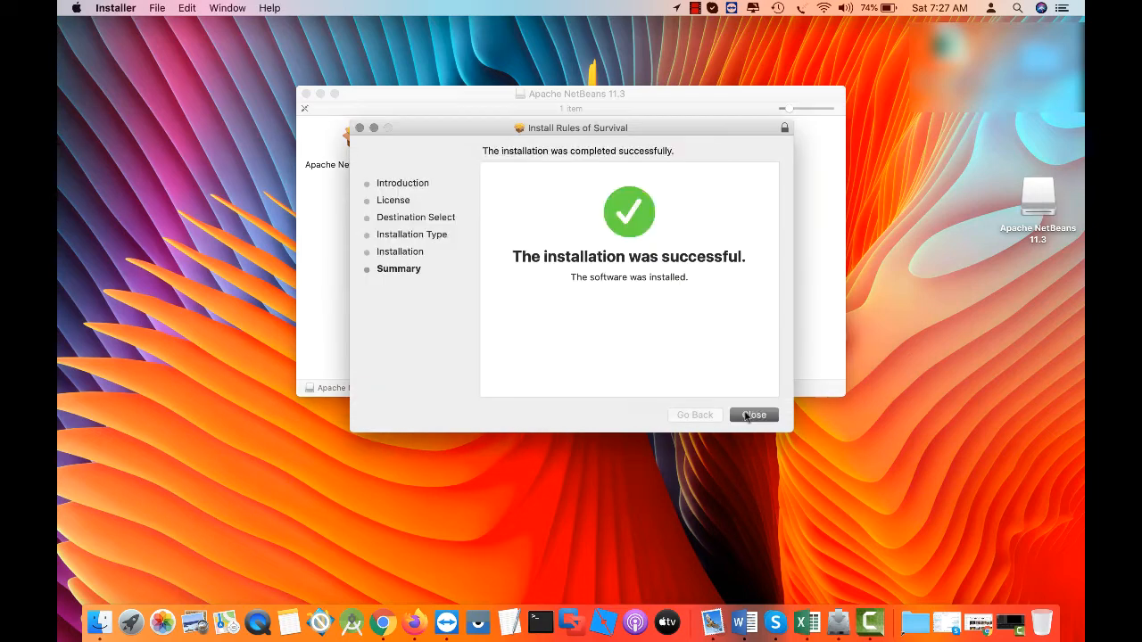
click(753, 413)
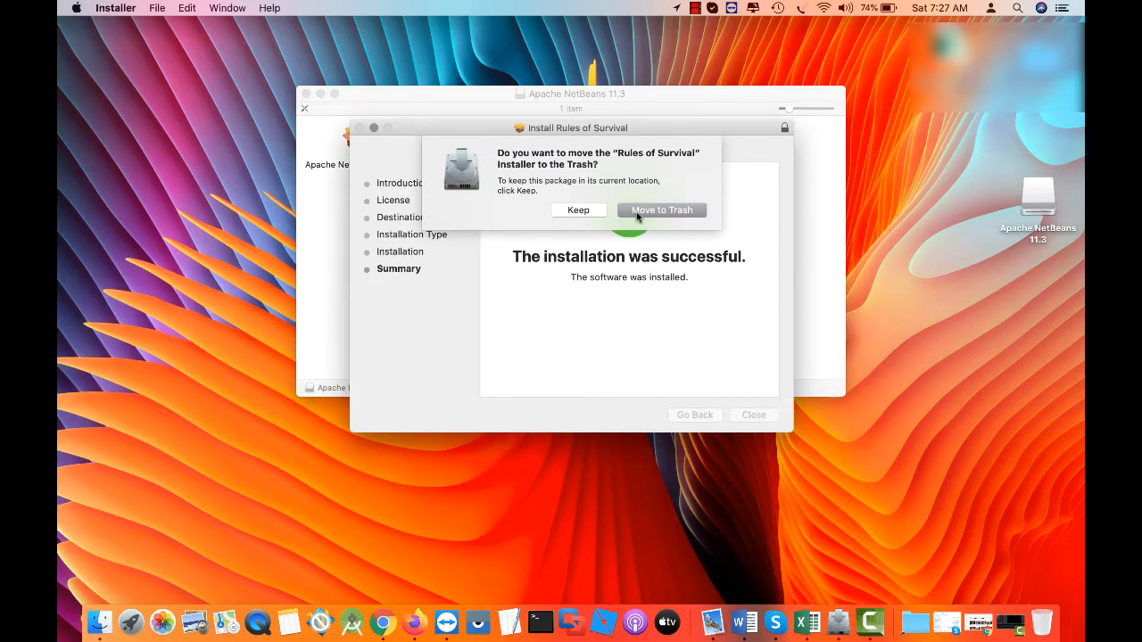
mouse_move(521, 223)
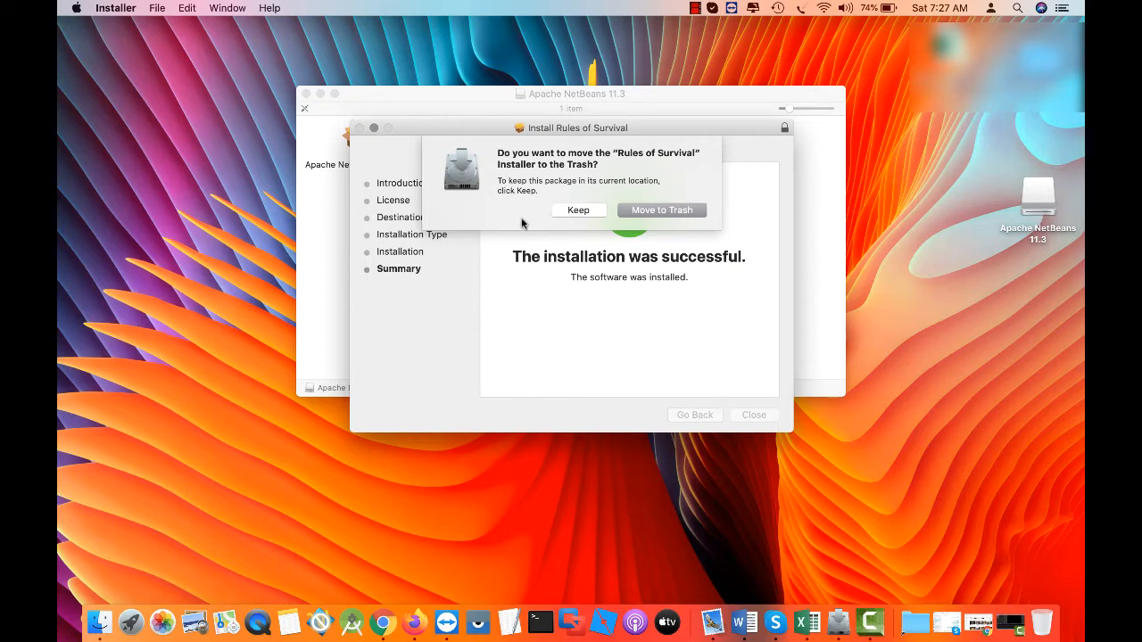
click(578, 211)
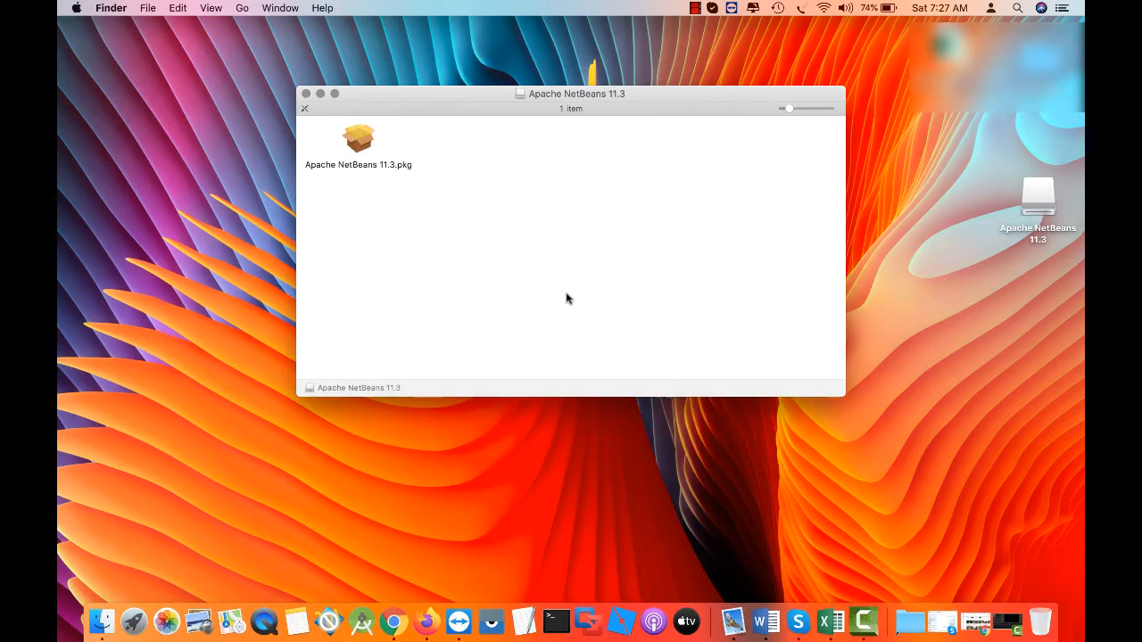
mouse_move(358, 143)
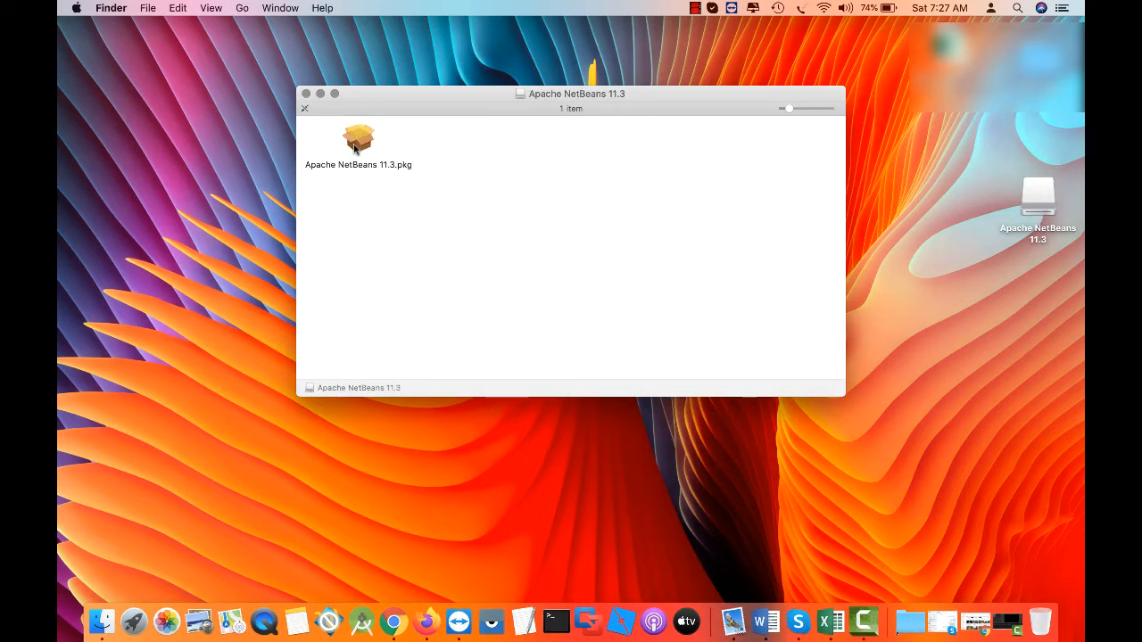
Launch Apache NetBeans 11.3.pkg, allow its pre-install check and continue past the Introduction
double_click(361, 139)
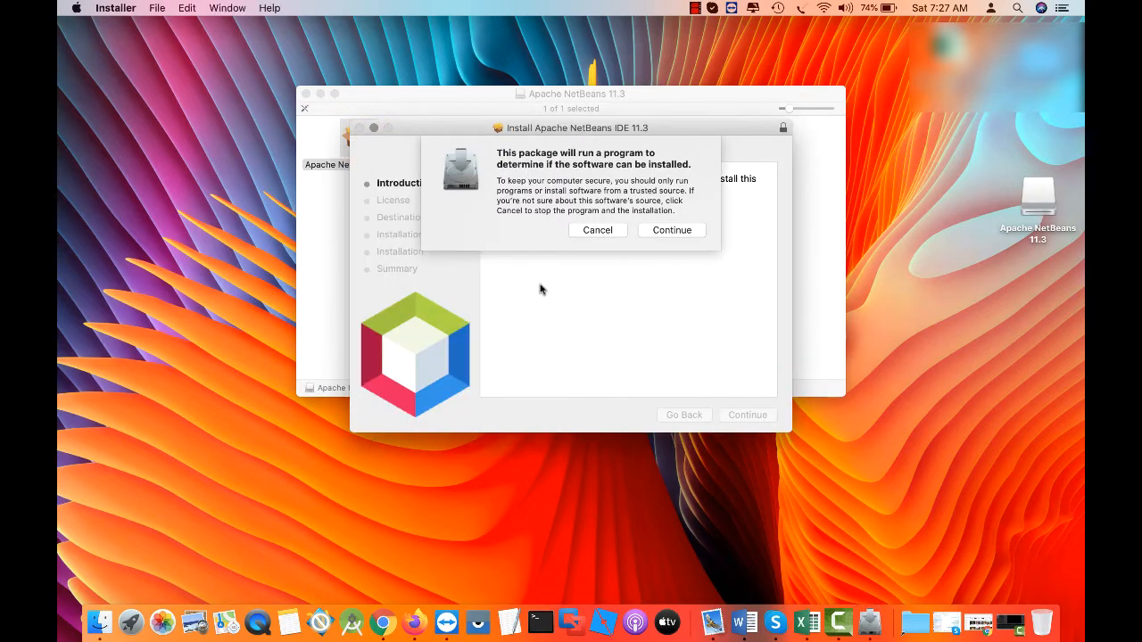
click(671, 230)
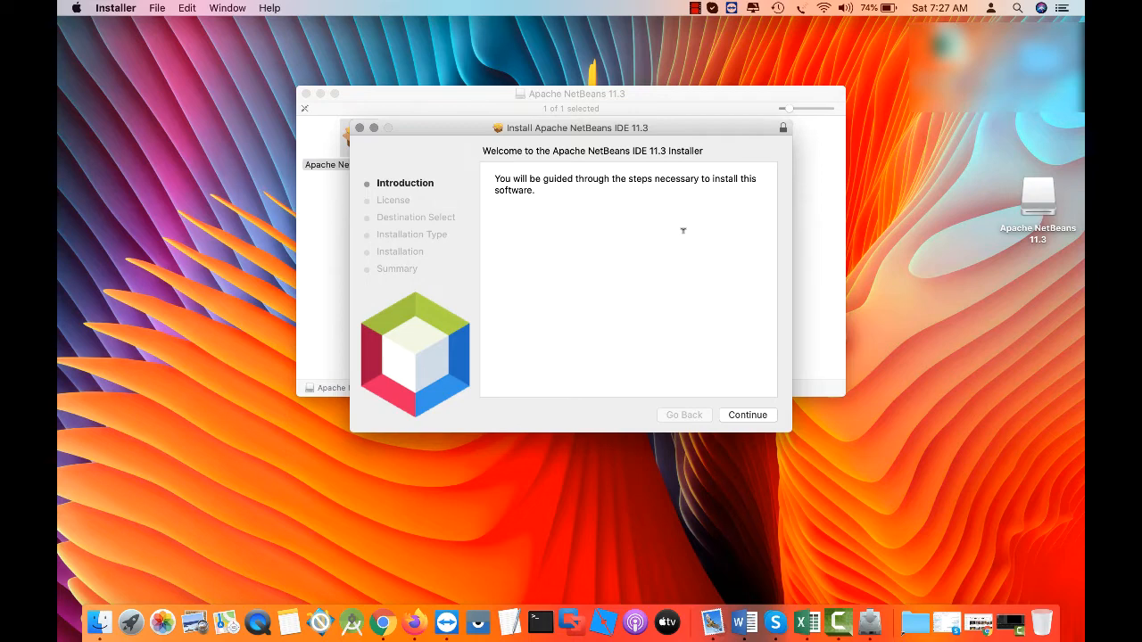
click(747, 414)
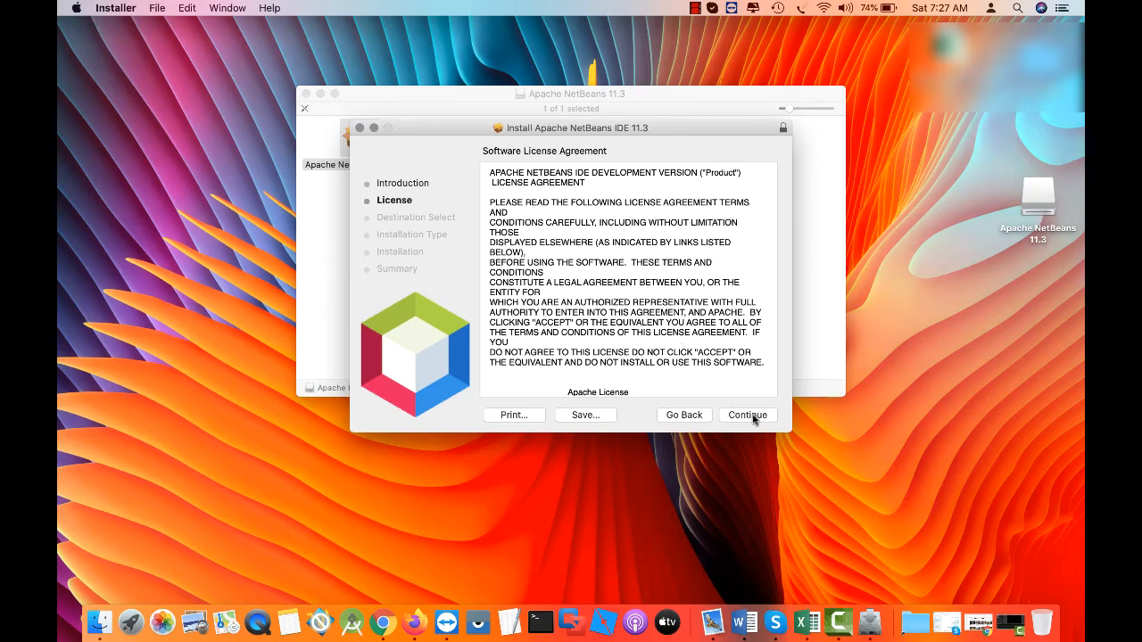
Scroll through the Apache Software License Agreement and continue to the agreement prompt
scroll(down, 3)
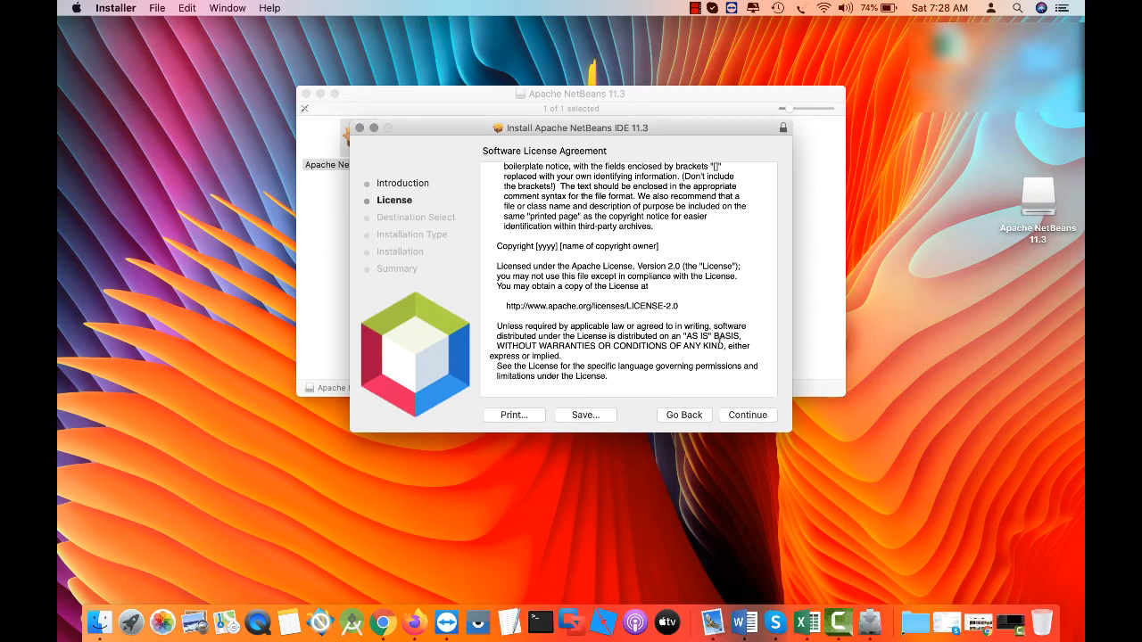
scroll(down, 3)
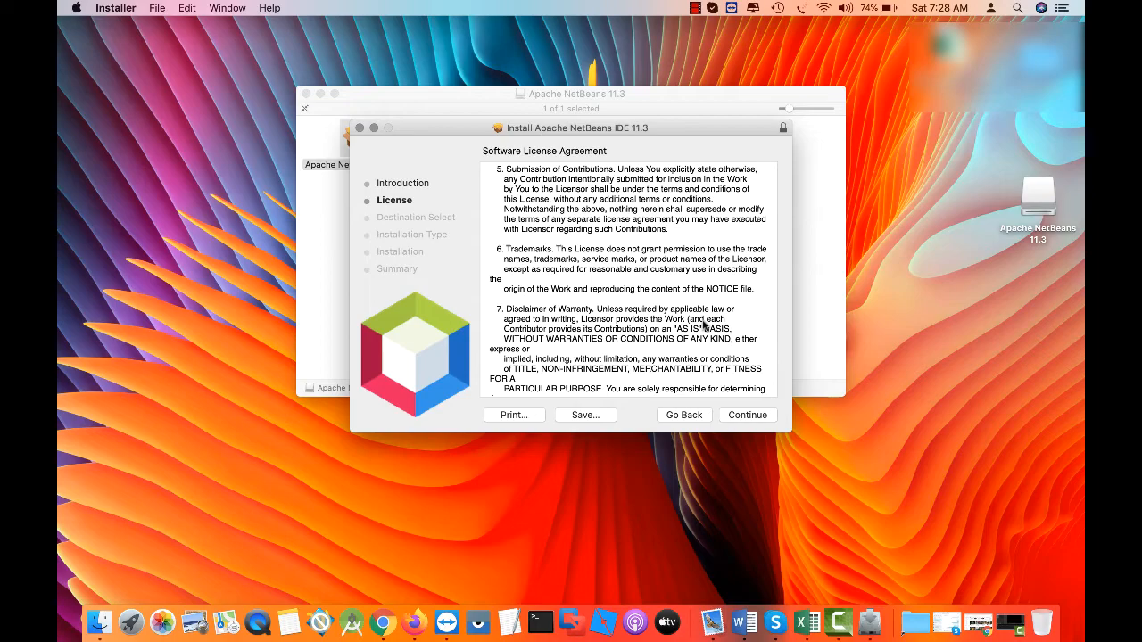
scroll(down, 3)
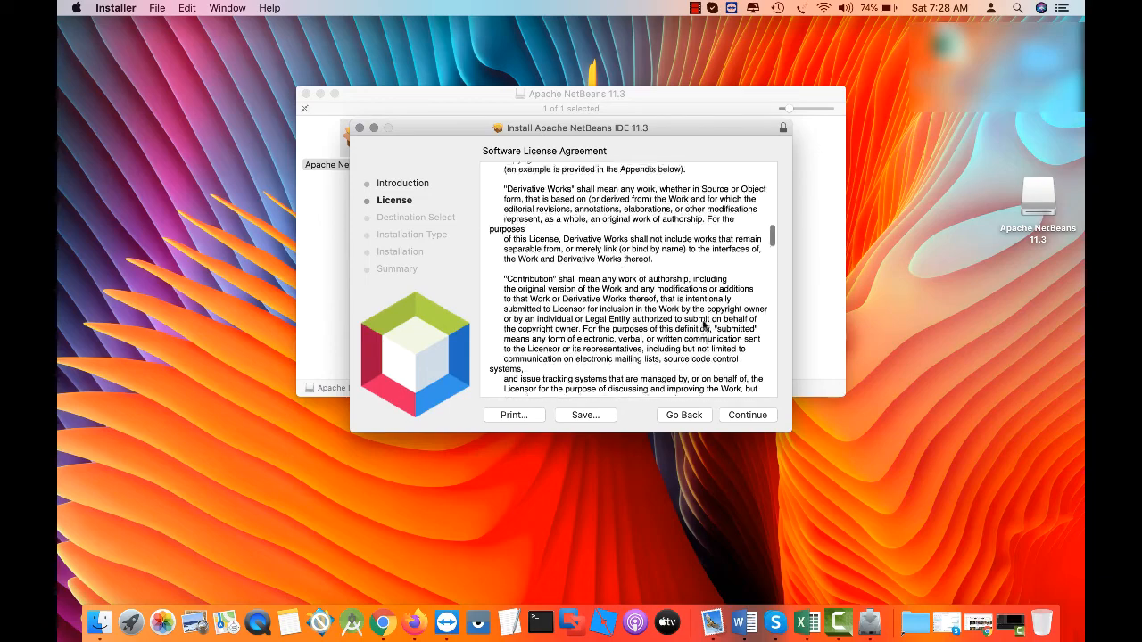
scroll(down, 3)
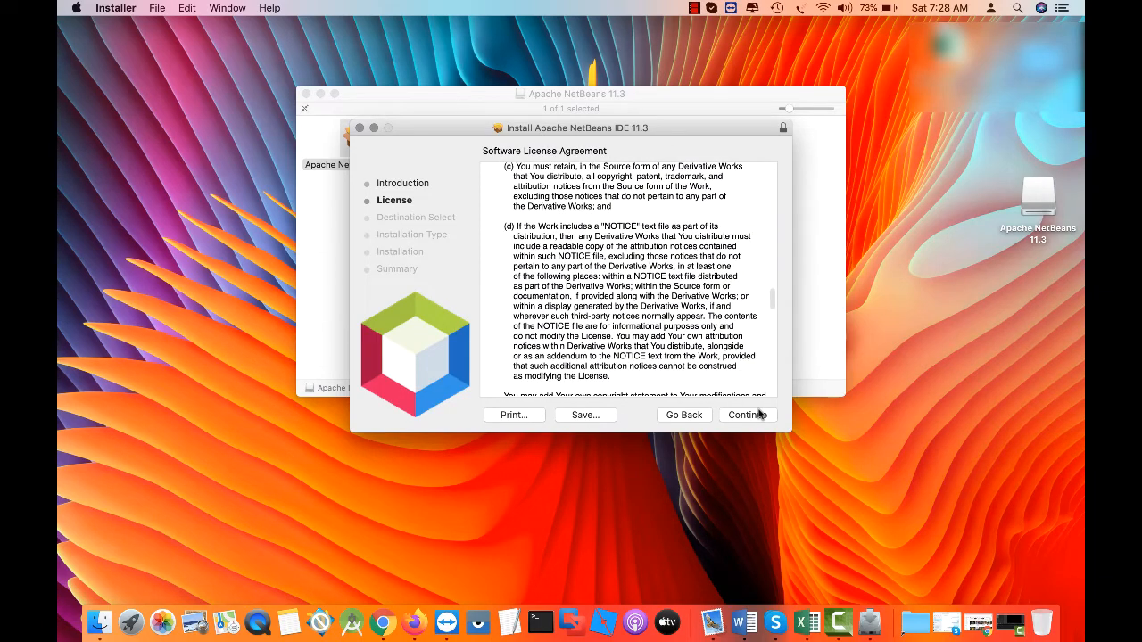
click(746, 413)
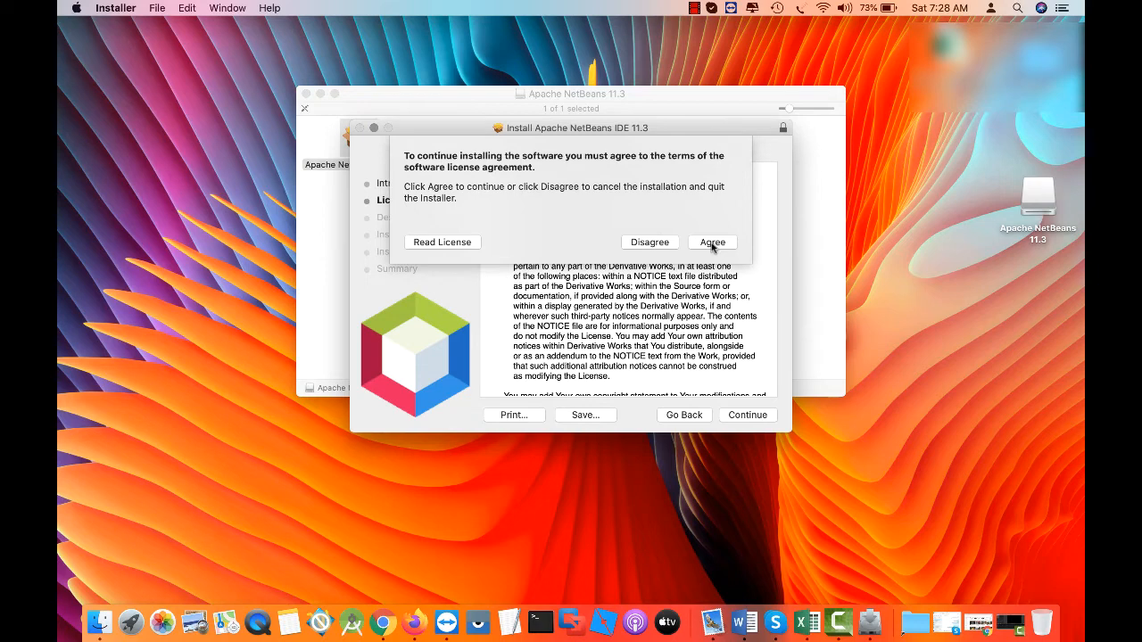
Agree to the license and start the standard install on Macintosh HD
click(712, 243)
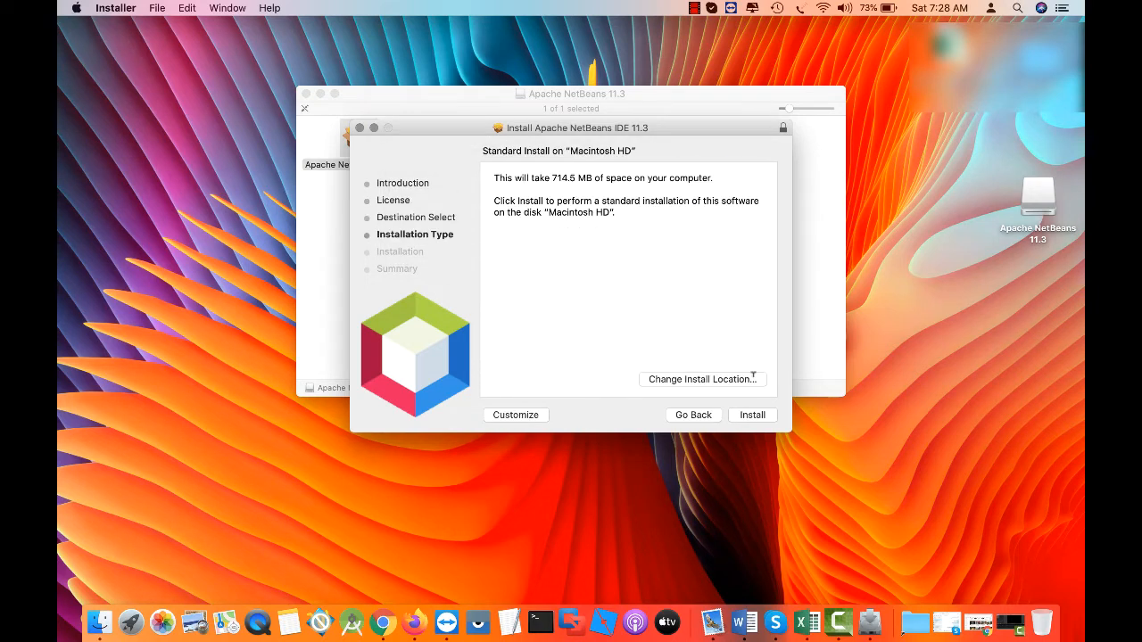
mouse_move(757, 394)
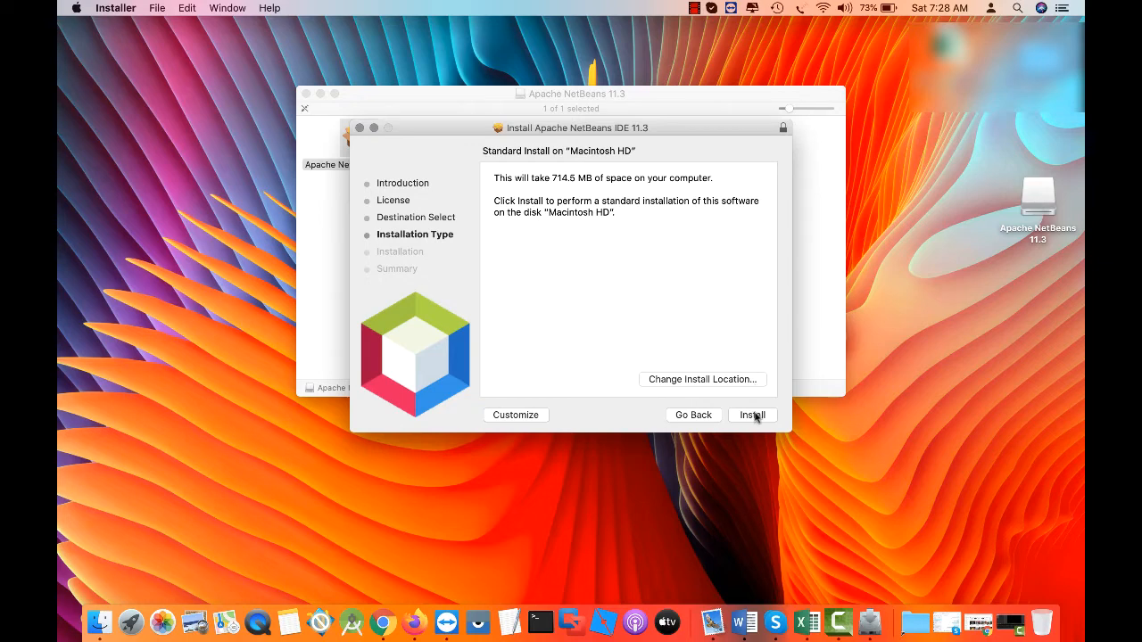
click(753, 414)
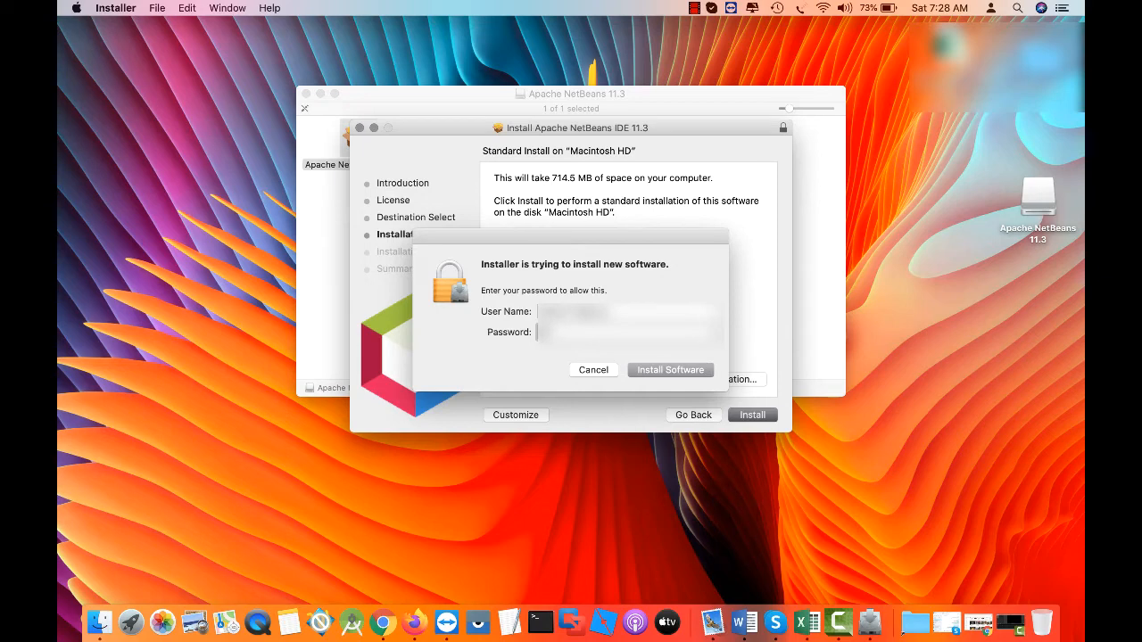
Authorize the installation with the administrator password so NetBeans IDE 11.3 installs successfully
click(671, 370)
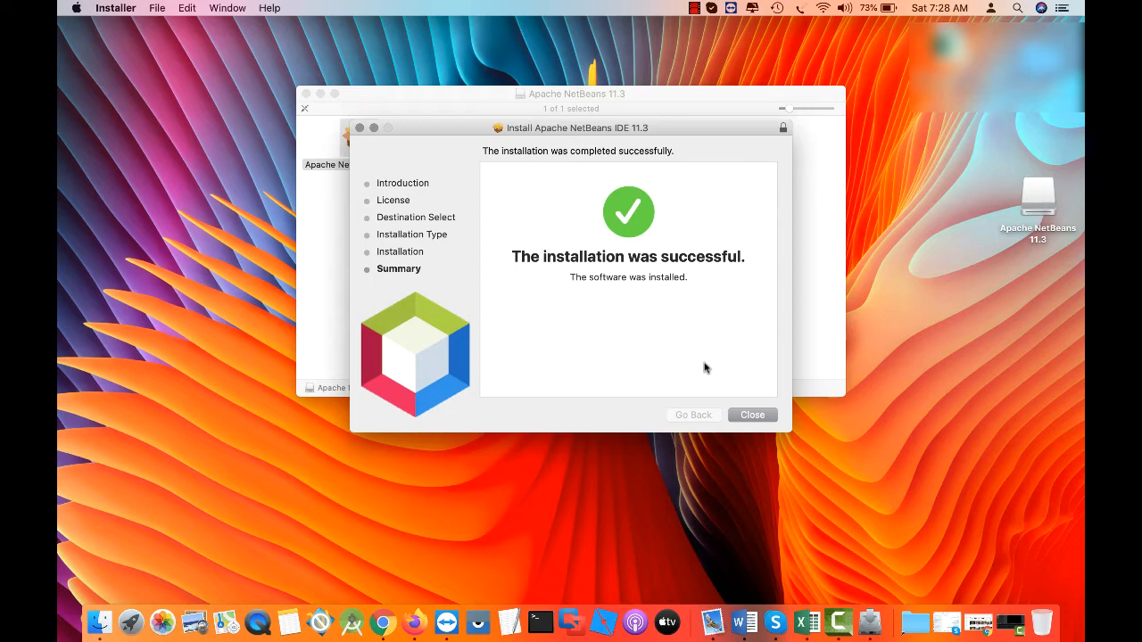
mouse_move(758, 430)
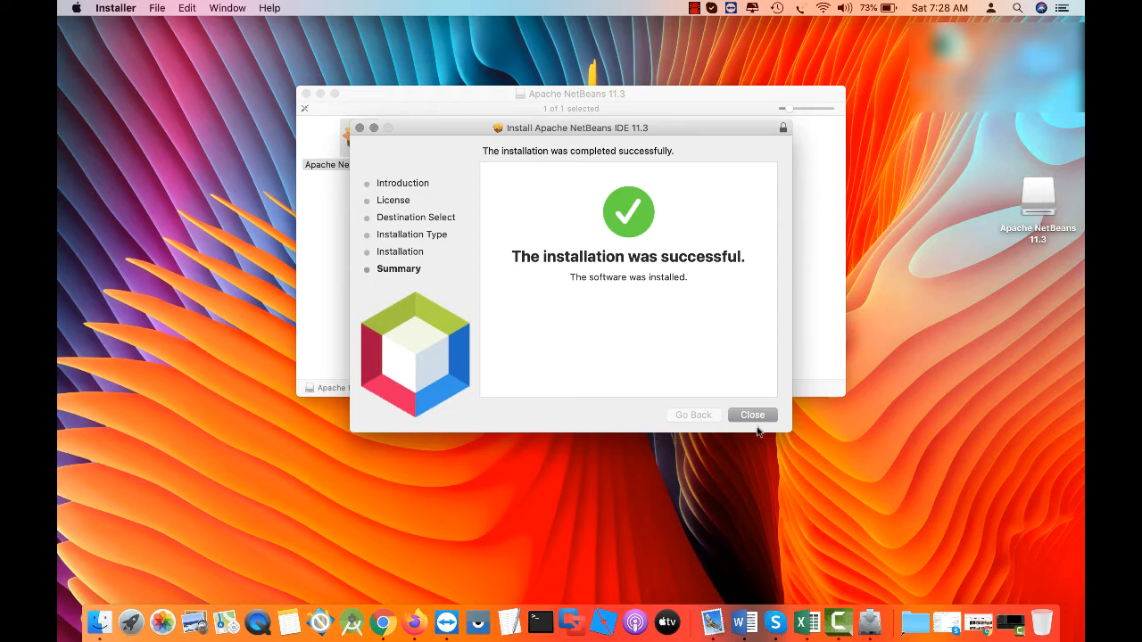
Close the finished installer and disk image window, then bring up Launchpad to find Apache NetBeans
click(753, 414)
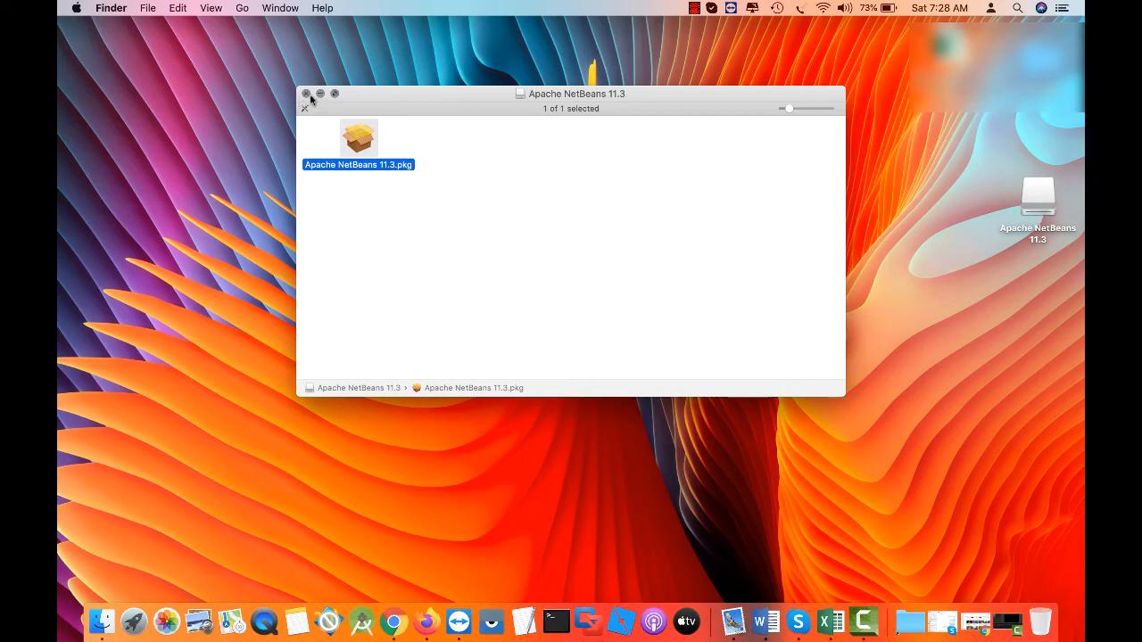
click(307, 93)
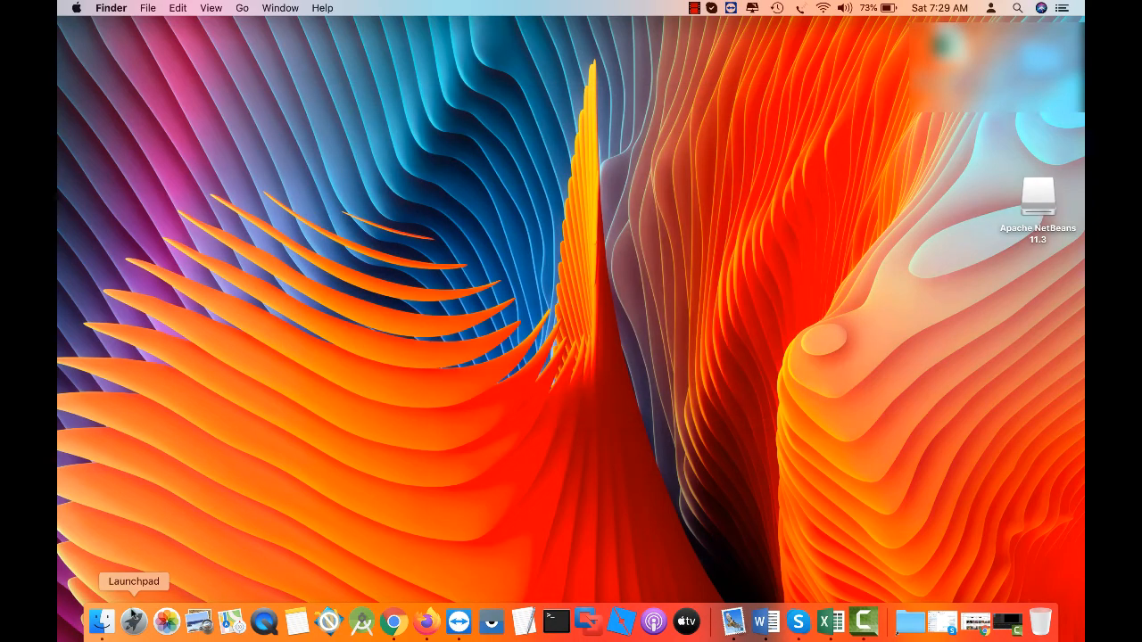
click(100, 621)
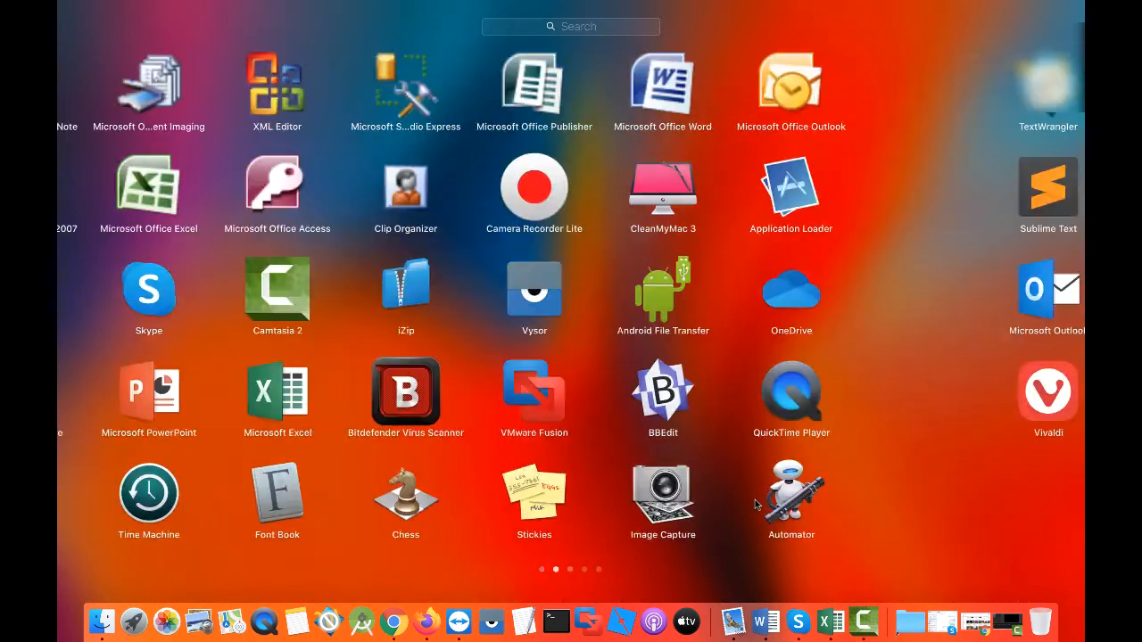
scroll(left, 3)
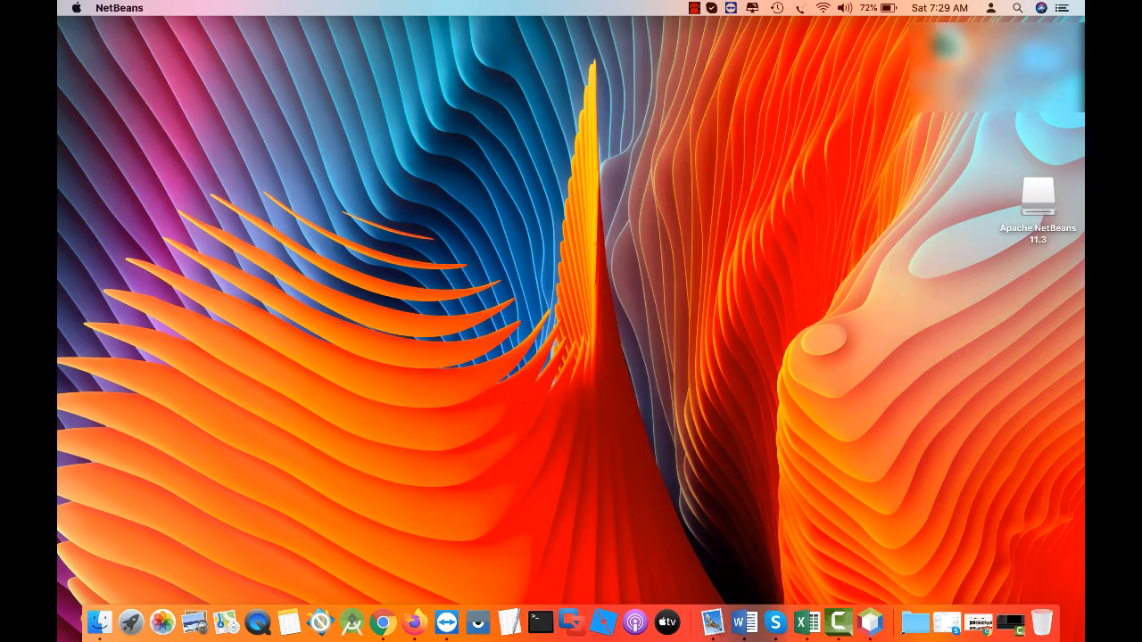
Launch NetBeans and answer No to importing the old 8.1 settings
double_click(1039, 196)
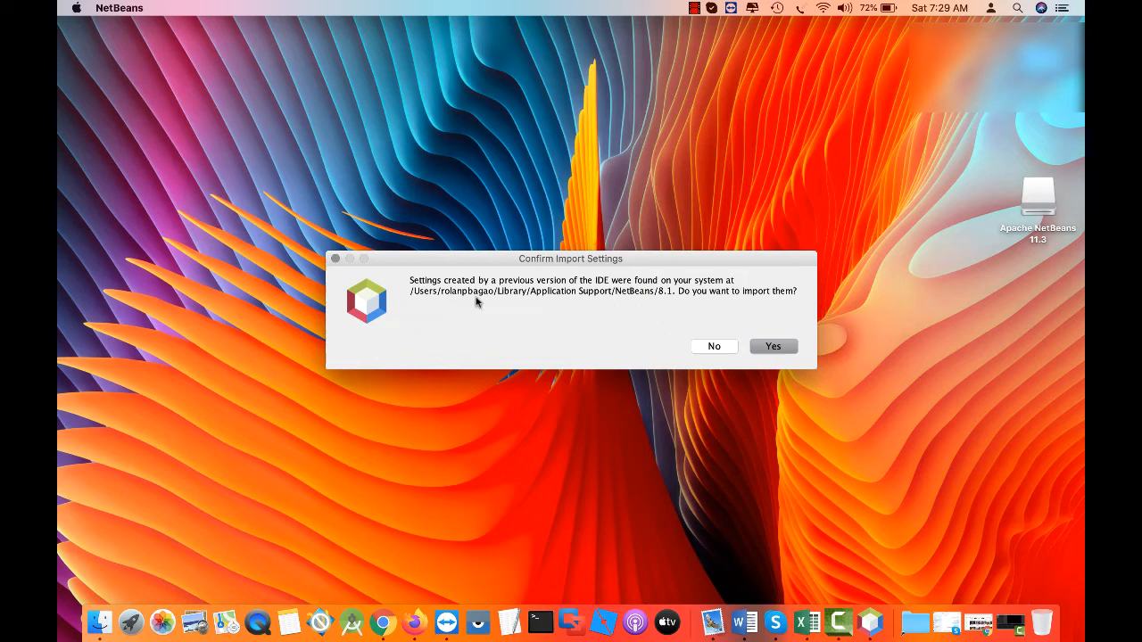
mouse_move(539, 317)
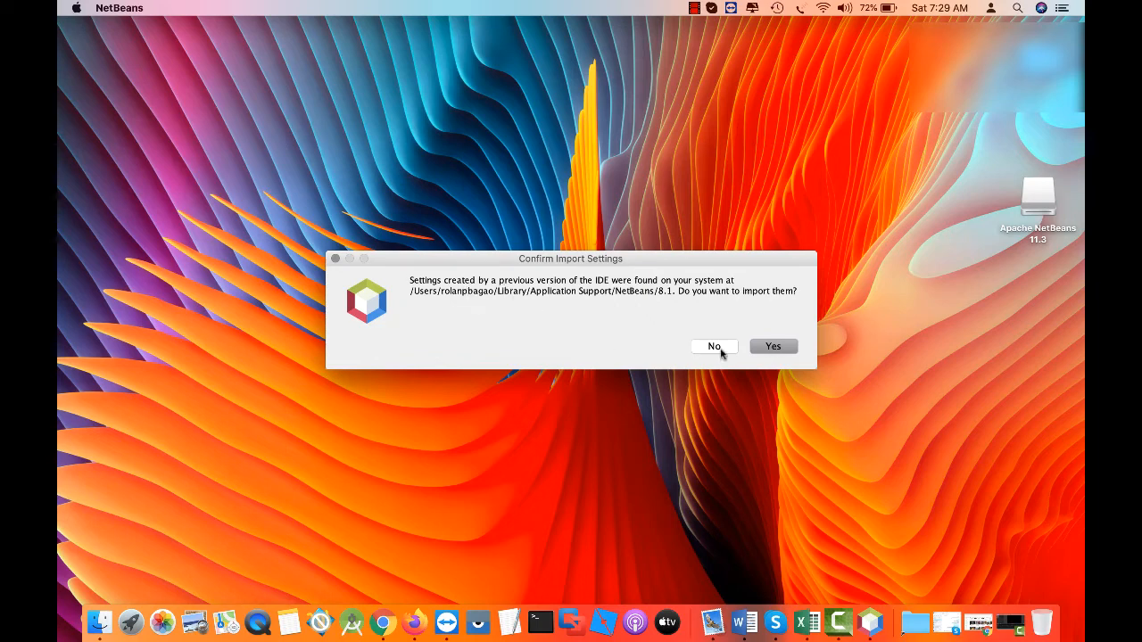
click(714, 346)
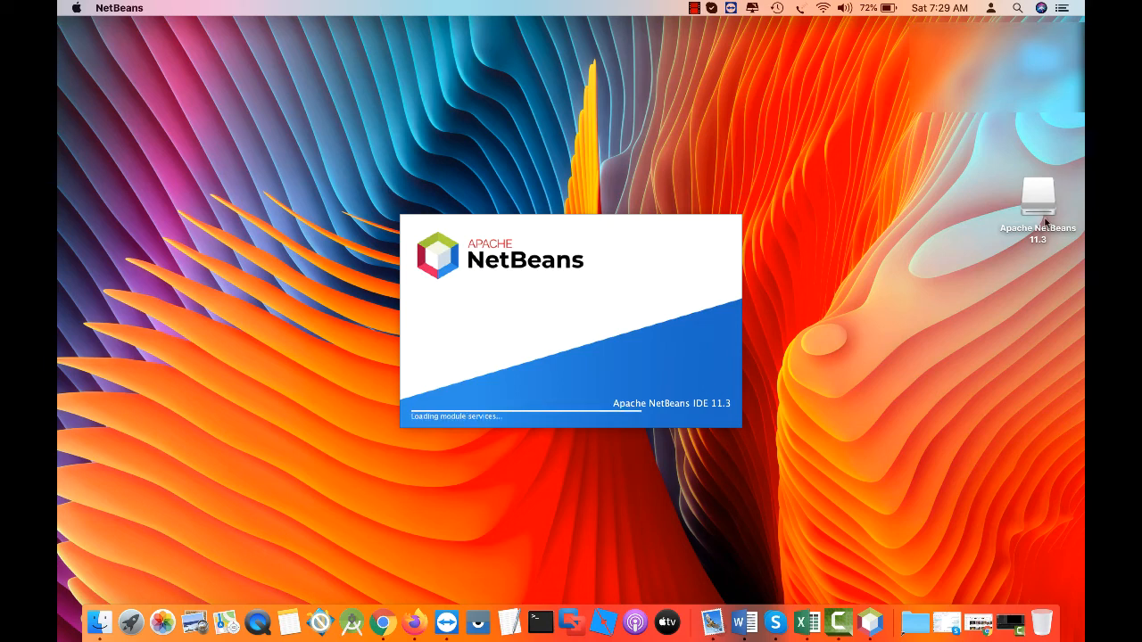
Wait through the splash screen until the Learn & Discover start page appears
right_click(1039, 196)
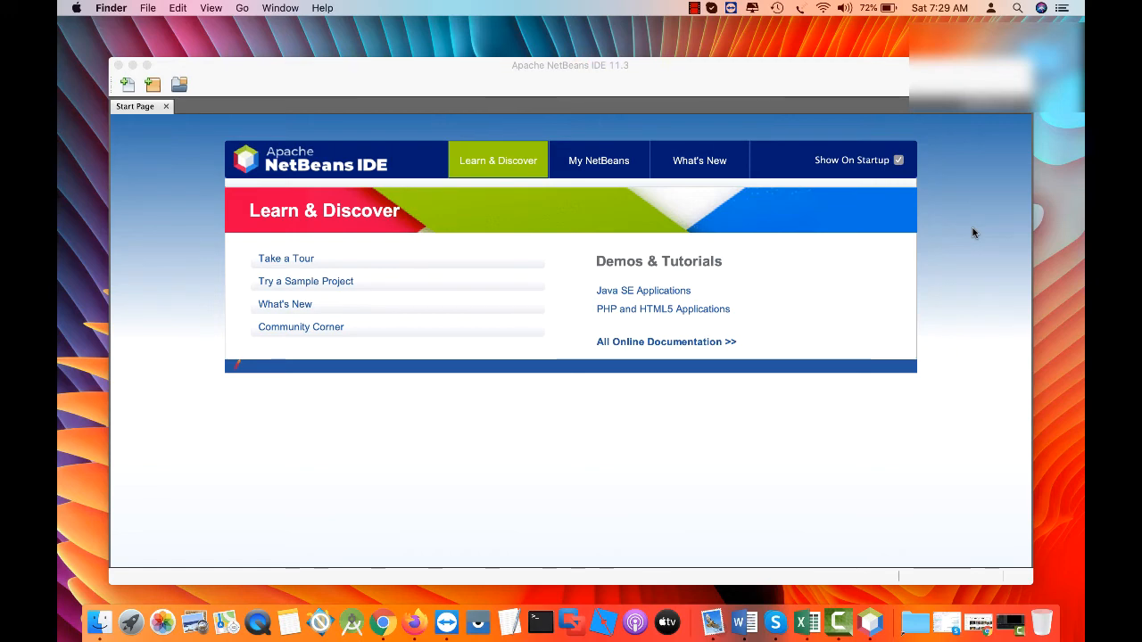
mouse_move(287, 258)
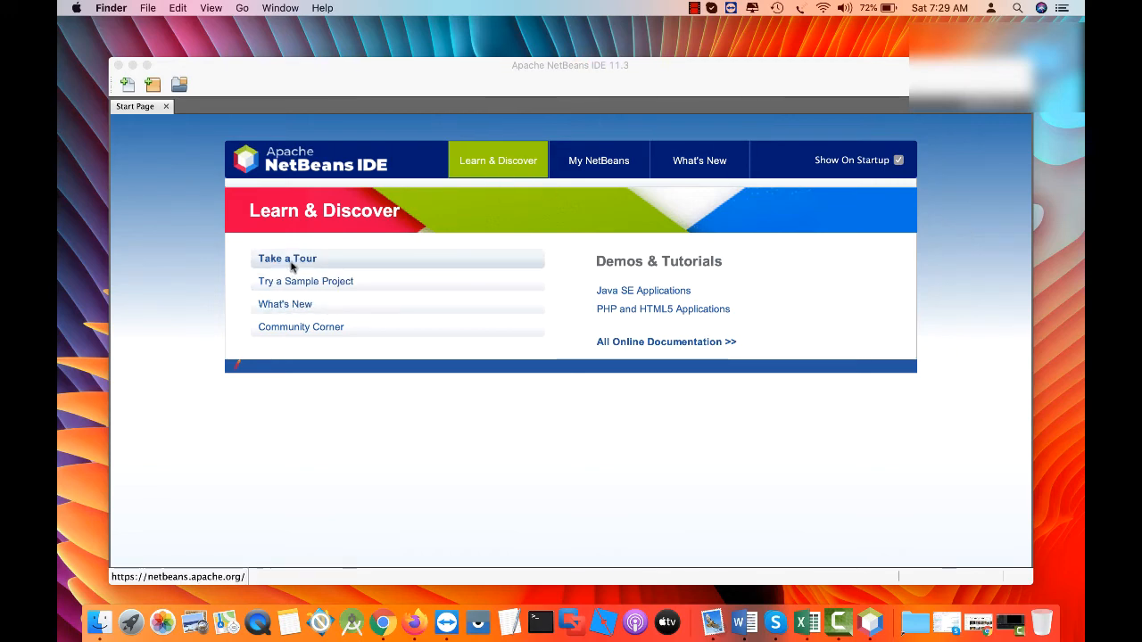
mouse_move(221, 275)
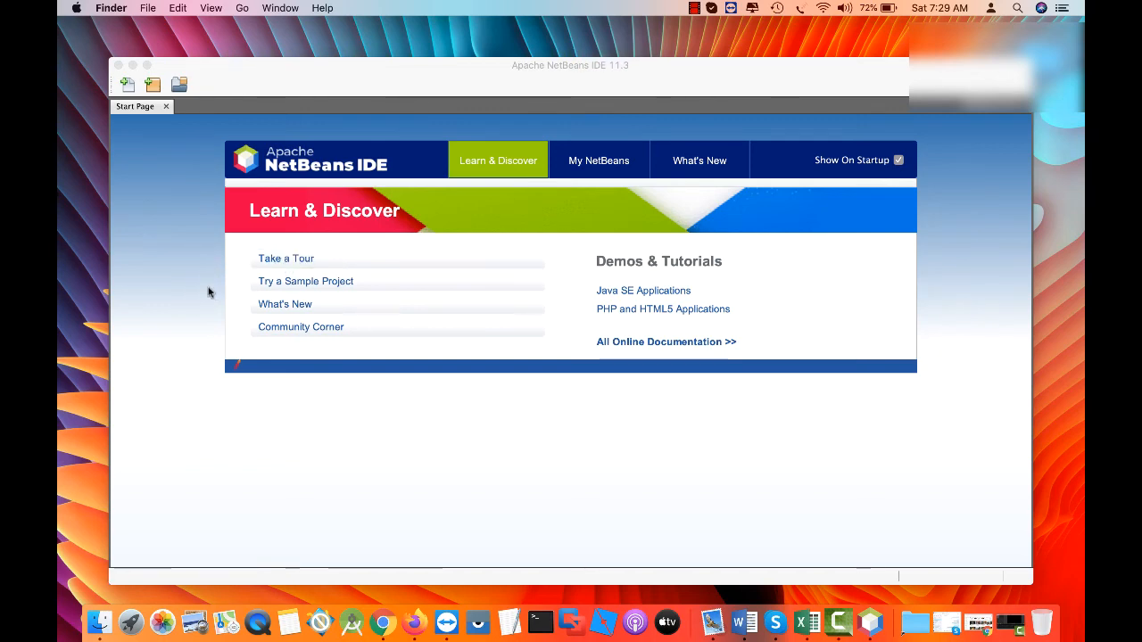
mouse_move(271, 257)
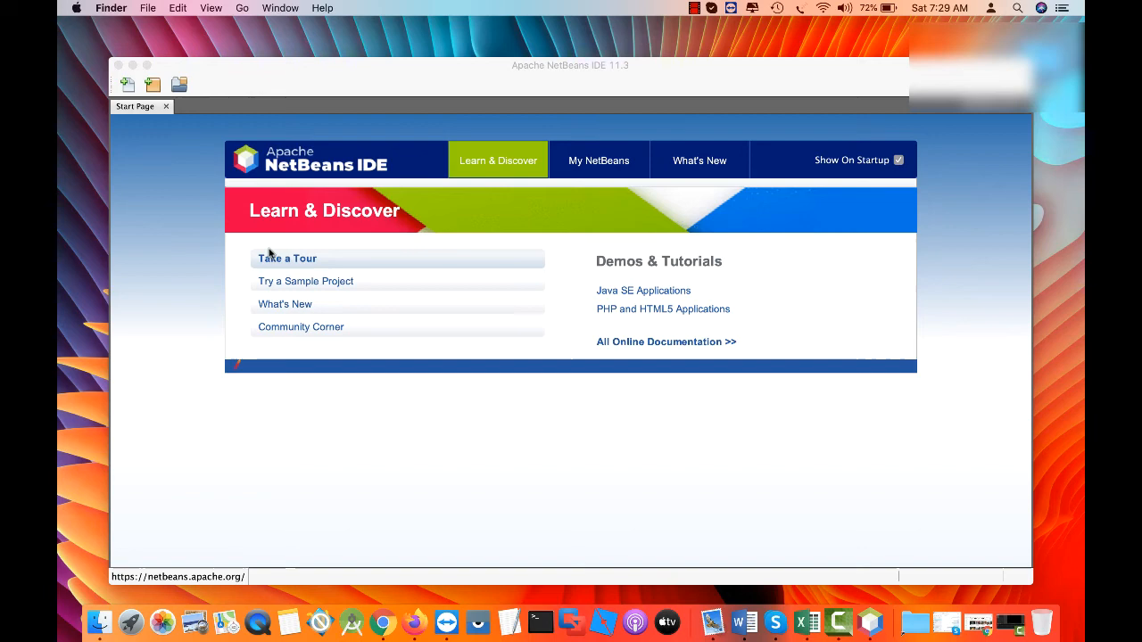
mouse_move(286, 304)
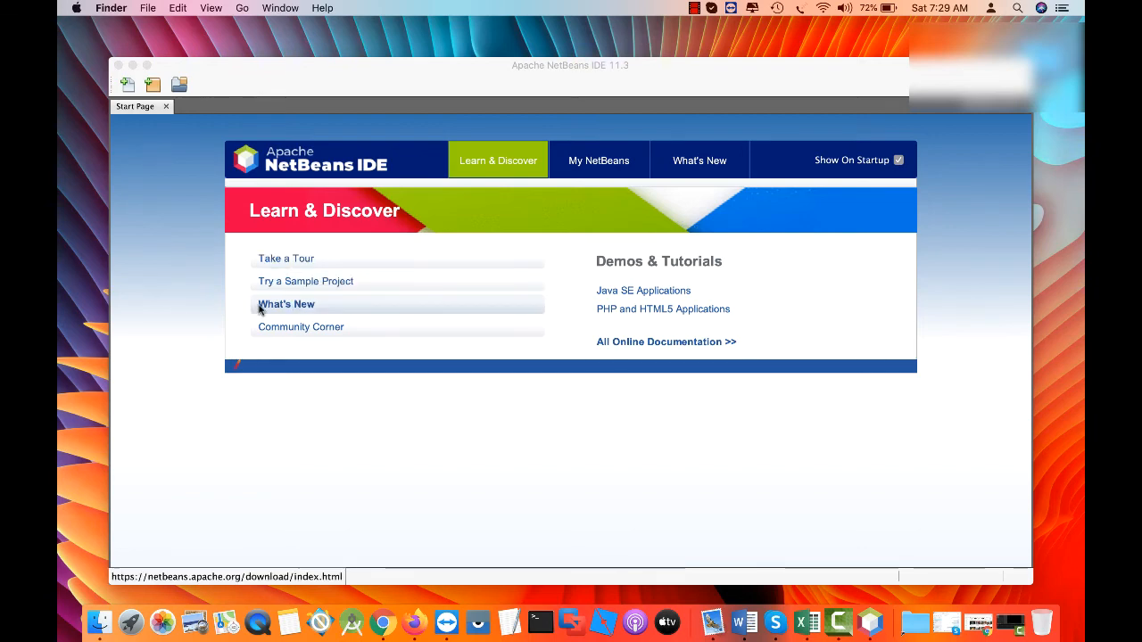
mouse_move(332, 451)
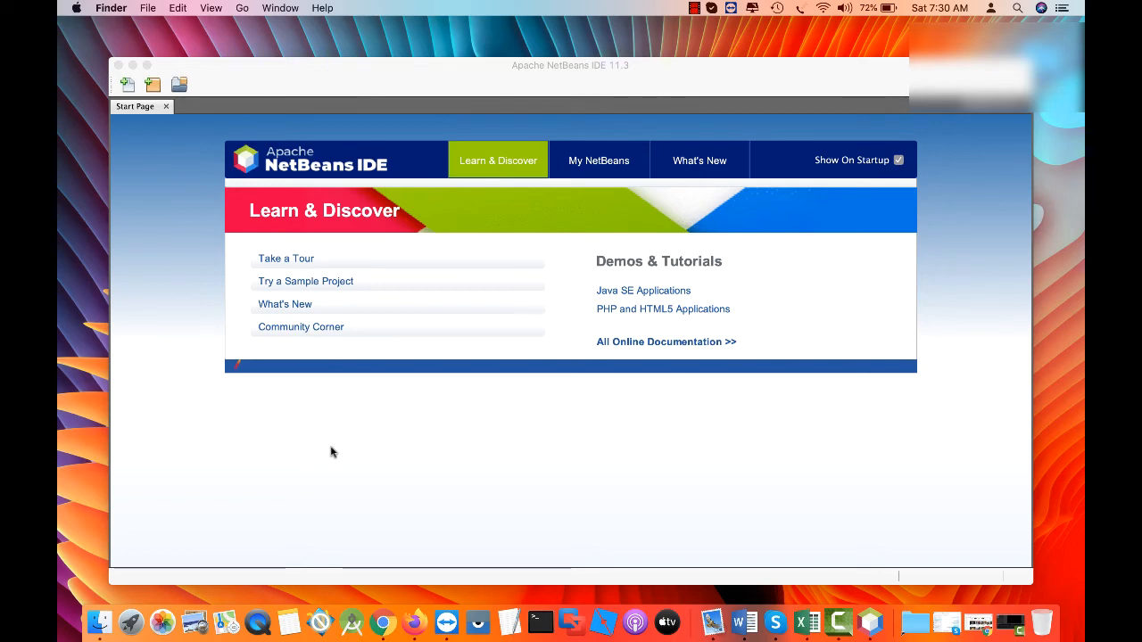
mouse_move(278, 332)
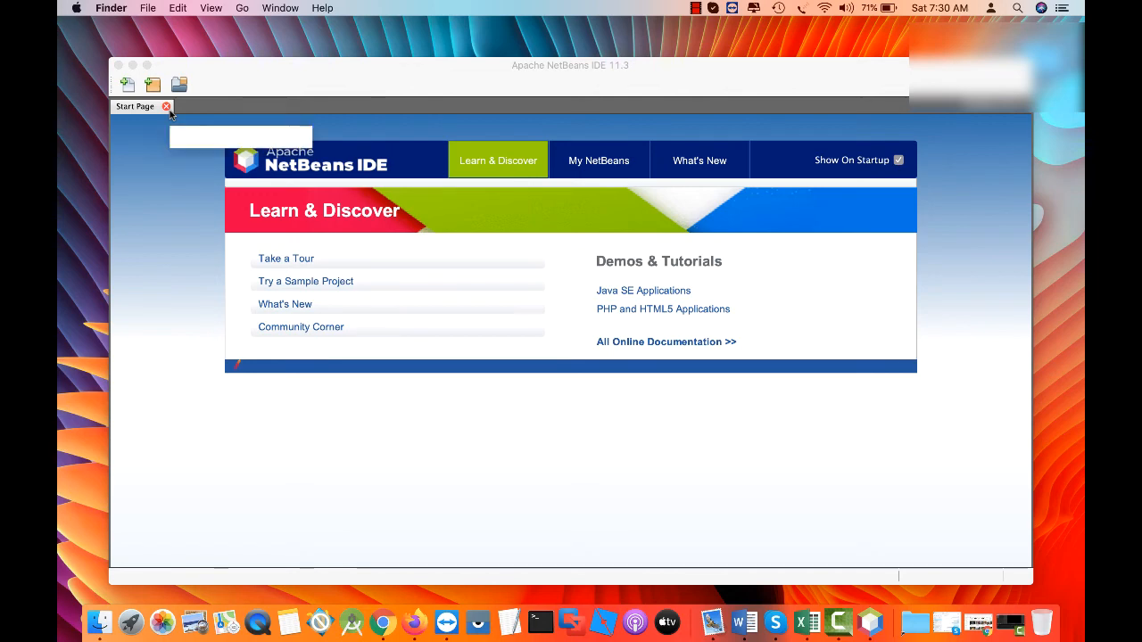
Close the Start Page, show the Files panel and begin the New File wizard
click(166, 107)
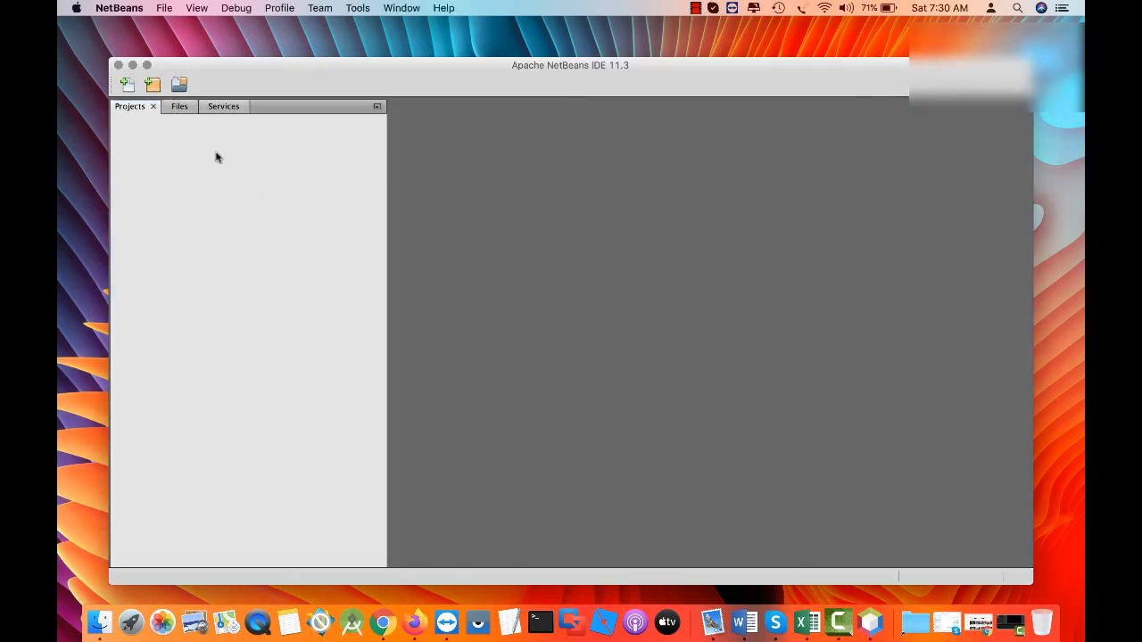
click(178, 108)
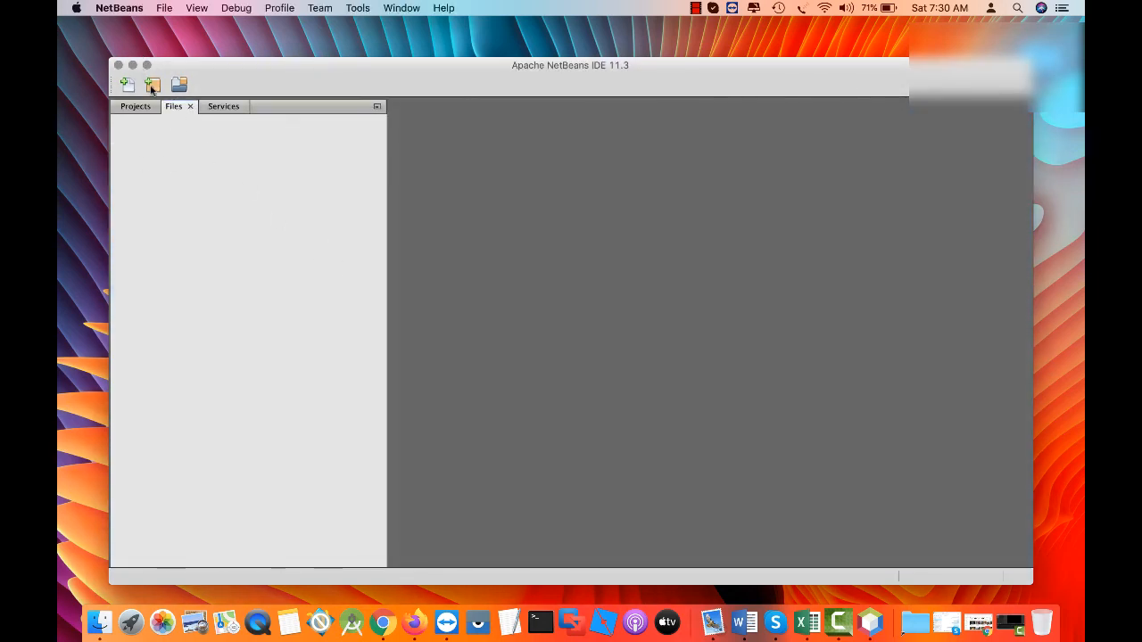
mouse_move(153, 86)
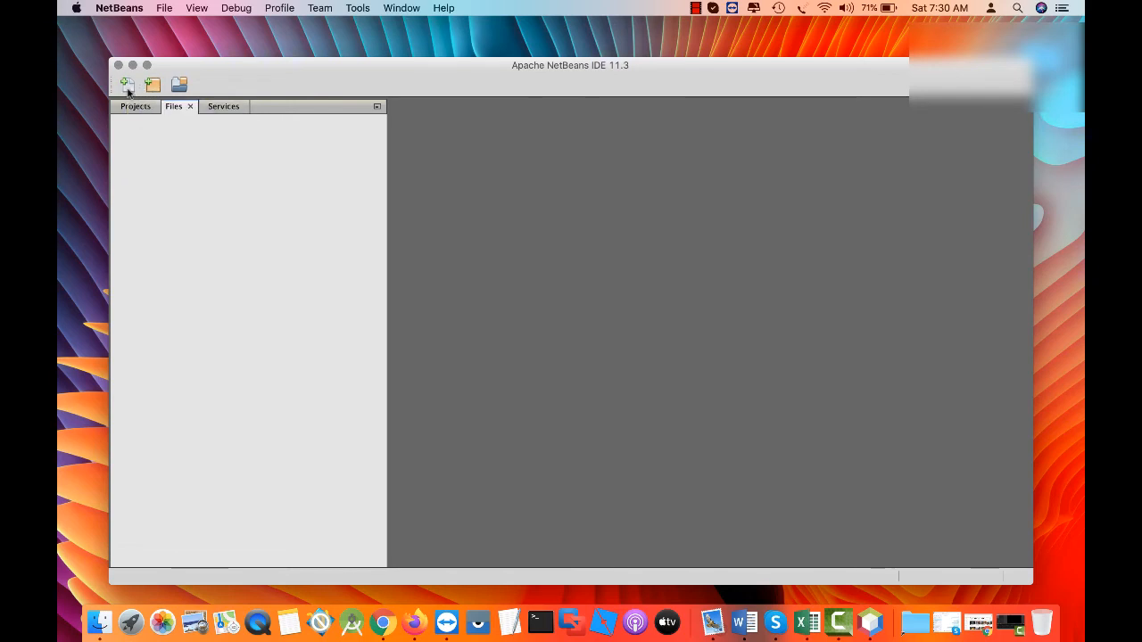
click(128, 84)
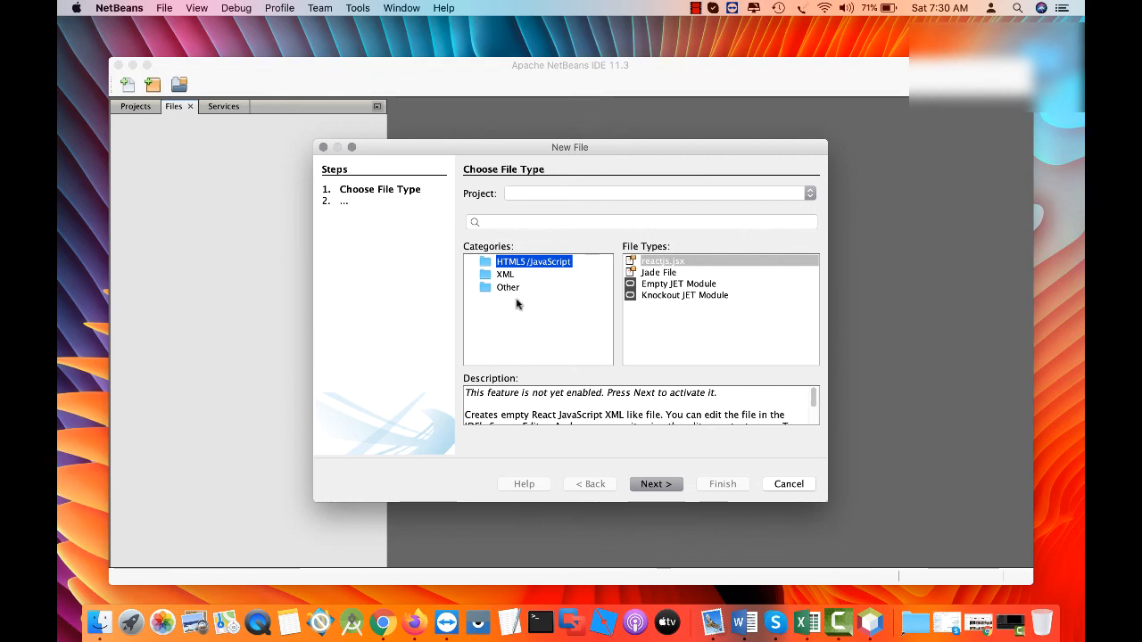
mouse_move(325, 201)
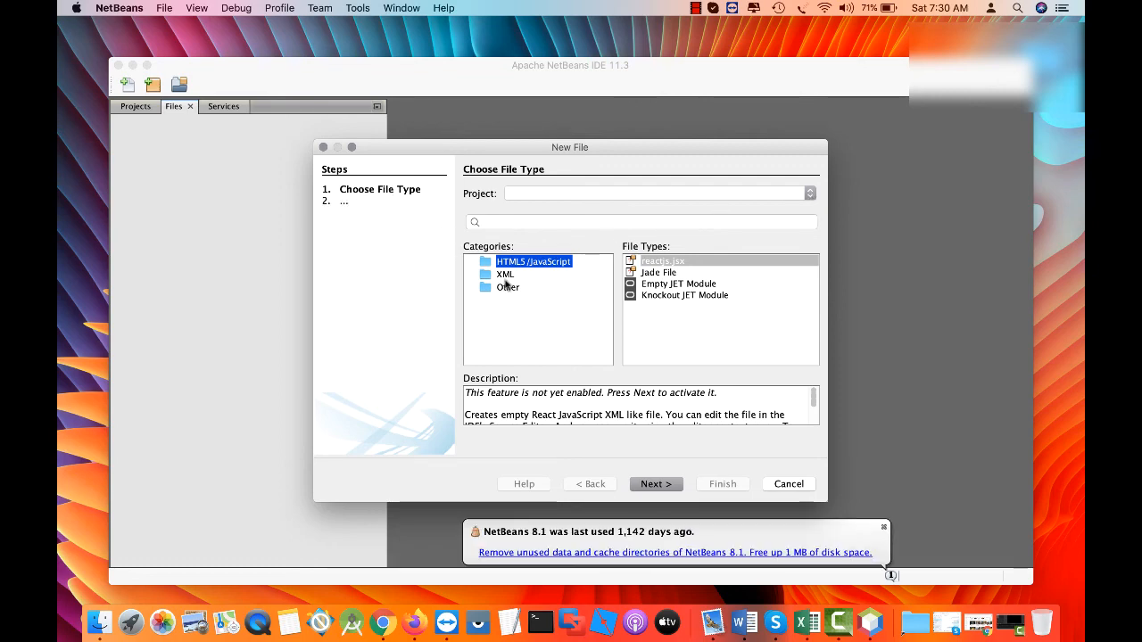
click(507, 286)
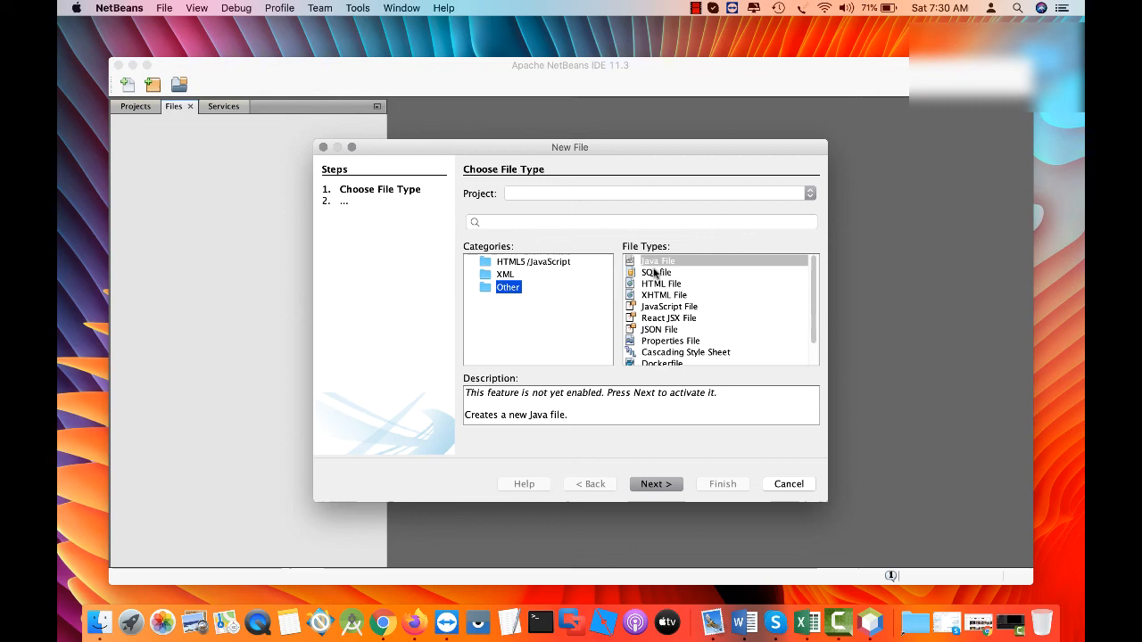
mouse_move(659, 273)
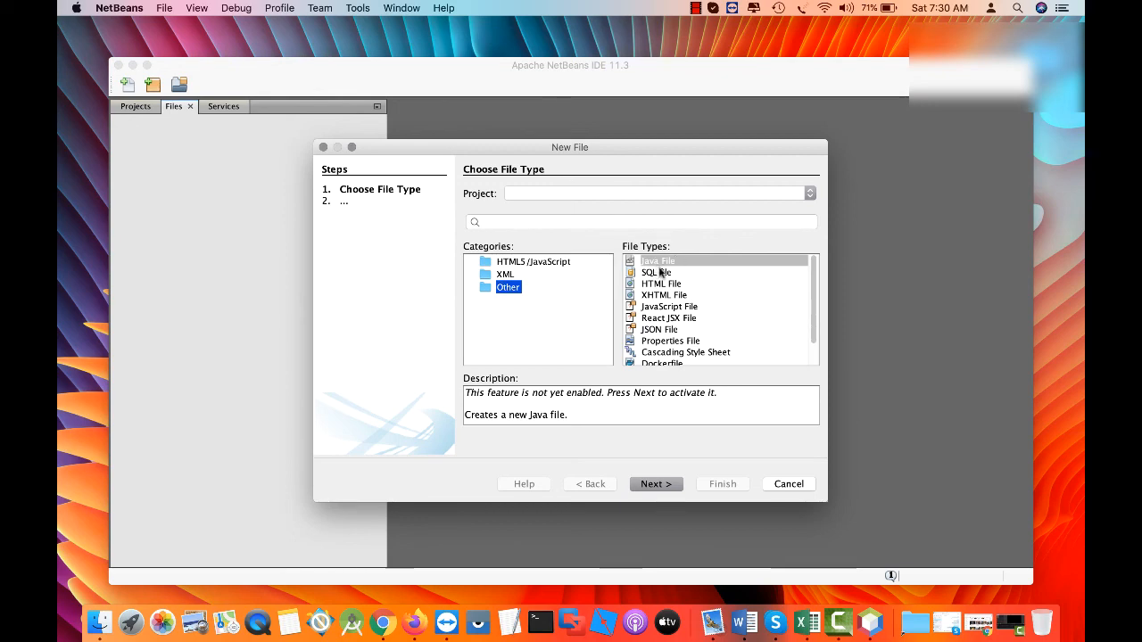
click(657, 261)
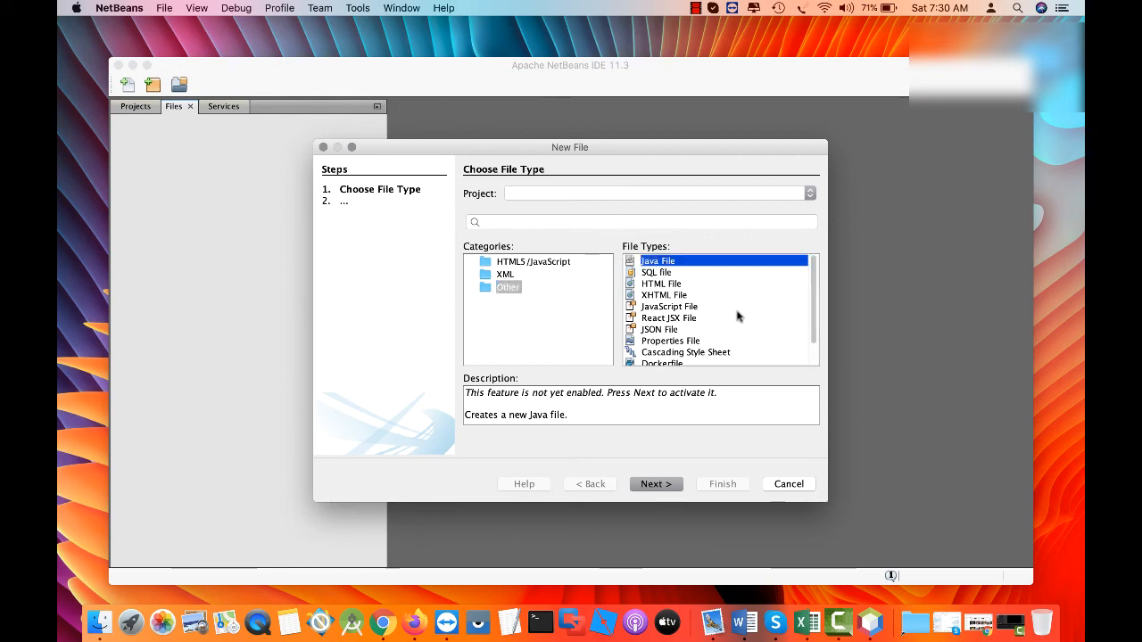
click(665, 271)
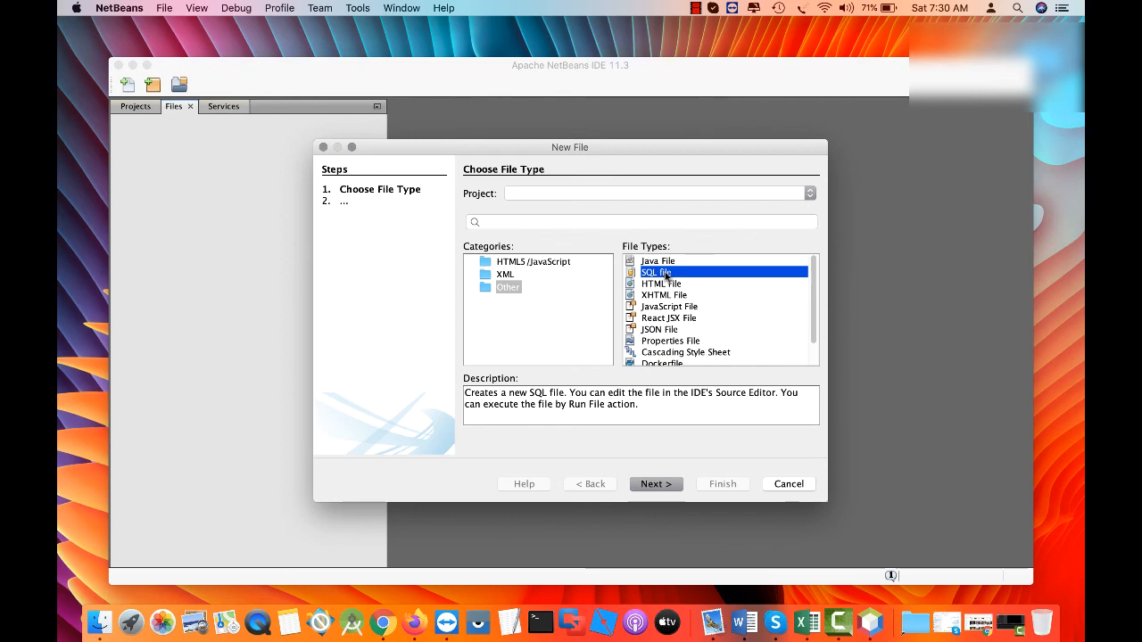
mouse_move(739, 467)
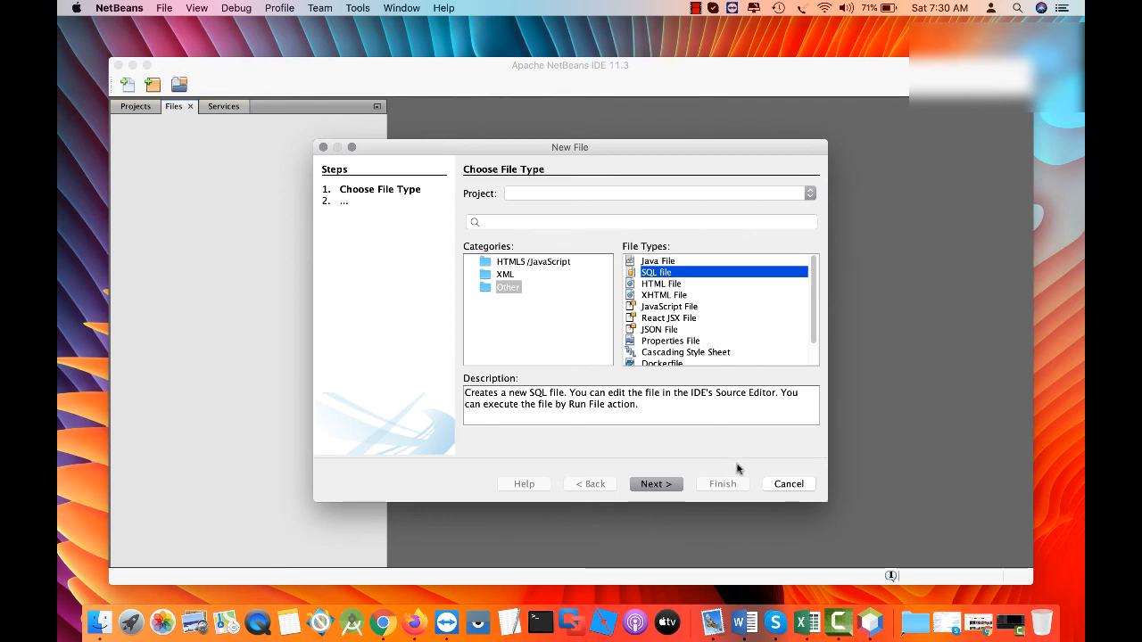
click(789, 483)
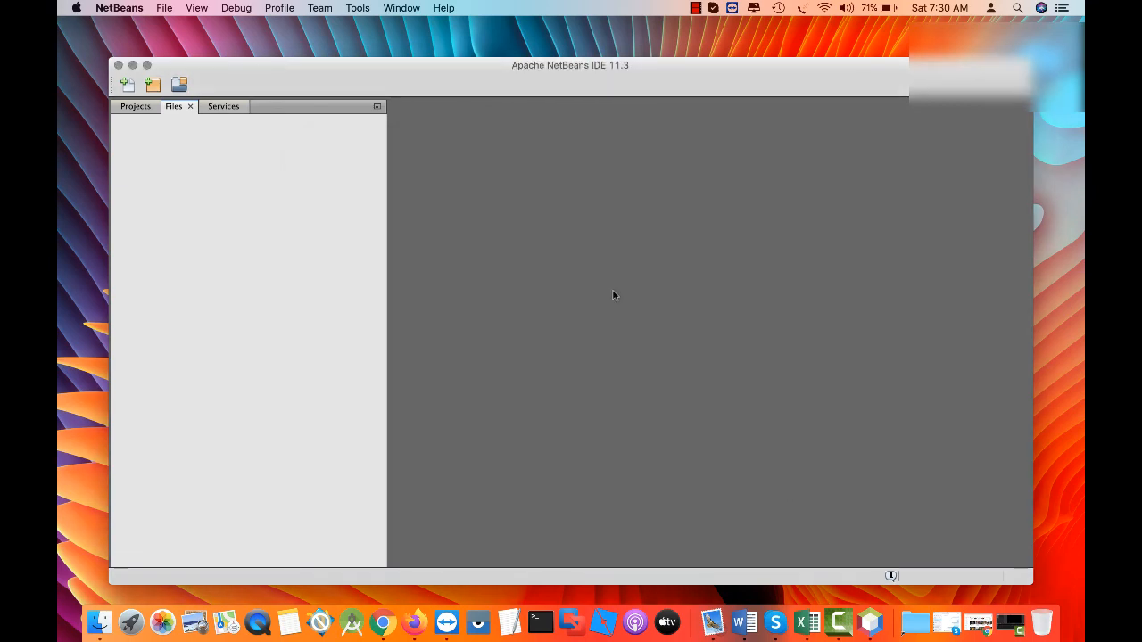